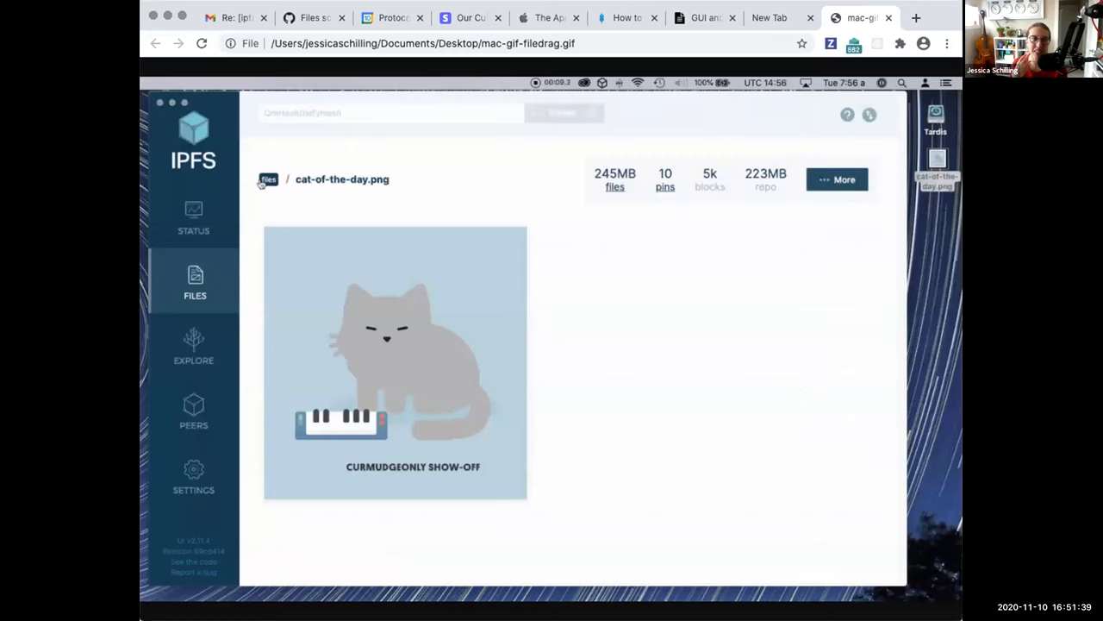
# Open the ipfs-companion v2.15.0 release page from the GitHub Releases tab.
pyautogui.click(268, 179)
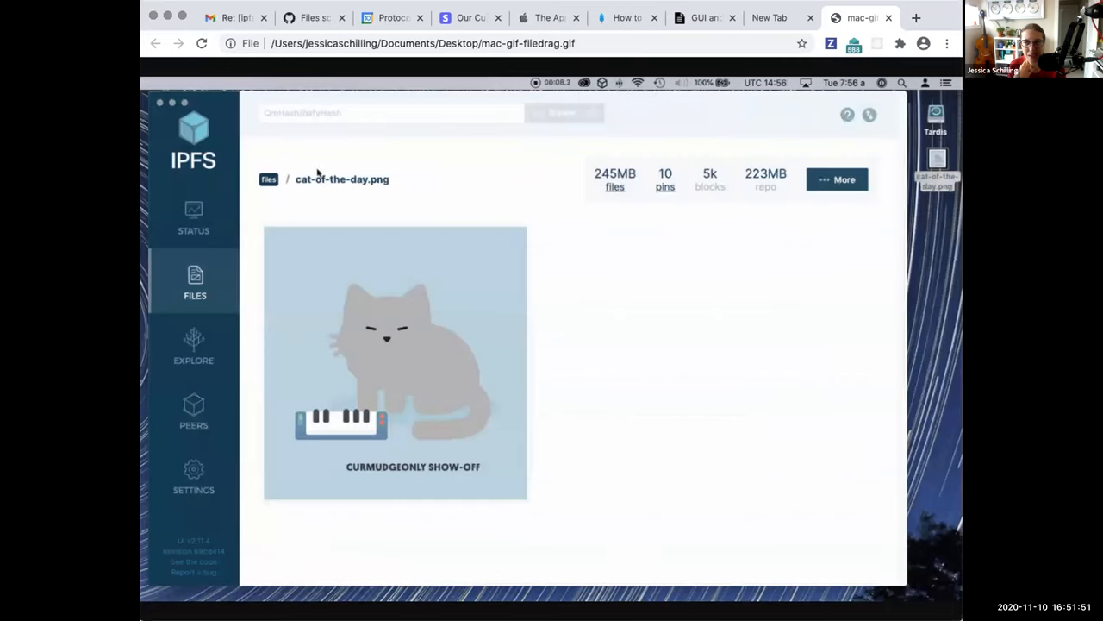
pyautogui.click(268, 180)
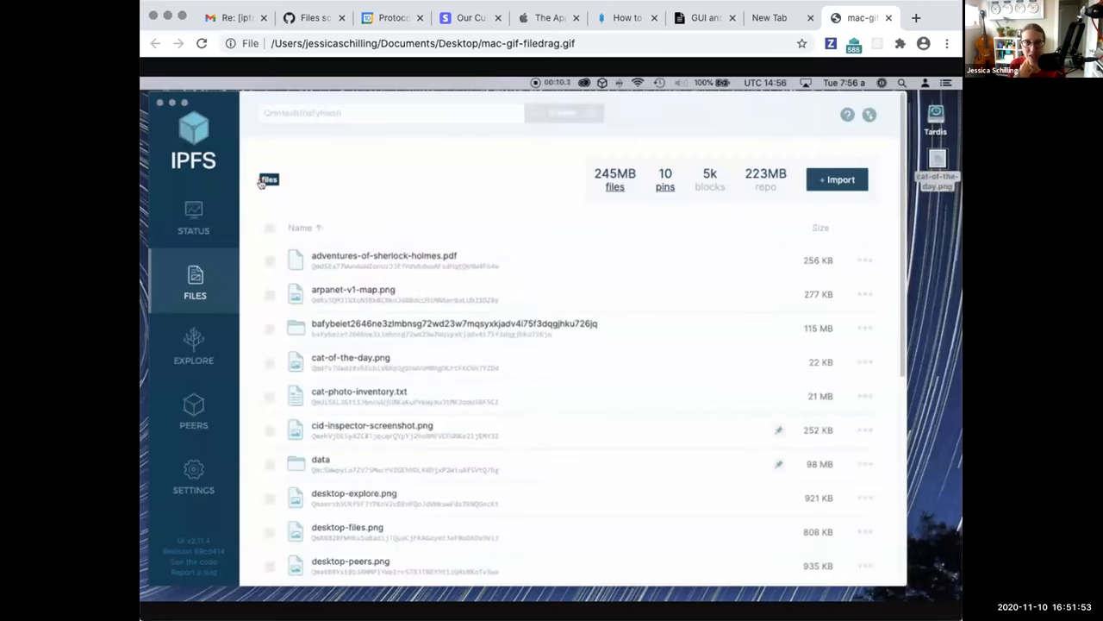
pyautogui.click(350, 357)
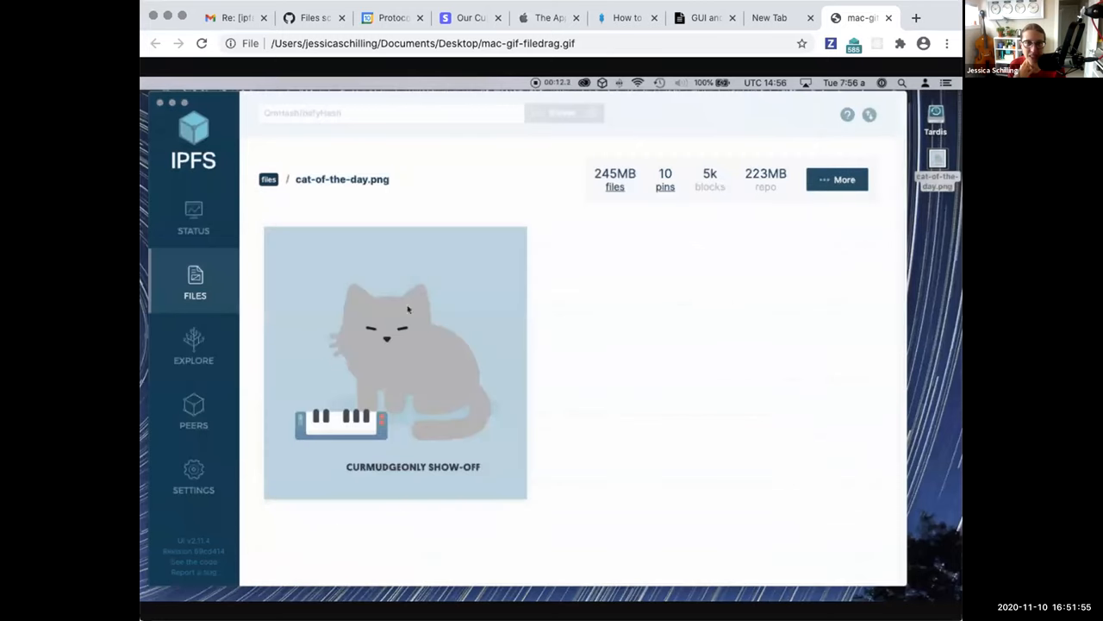
pyautogui.click(269, 180)
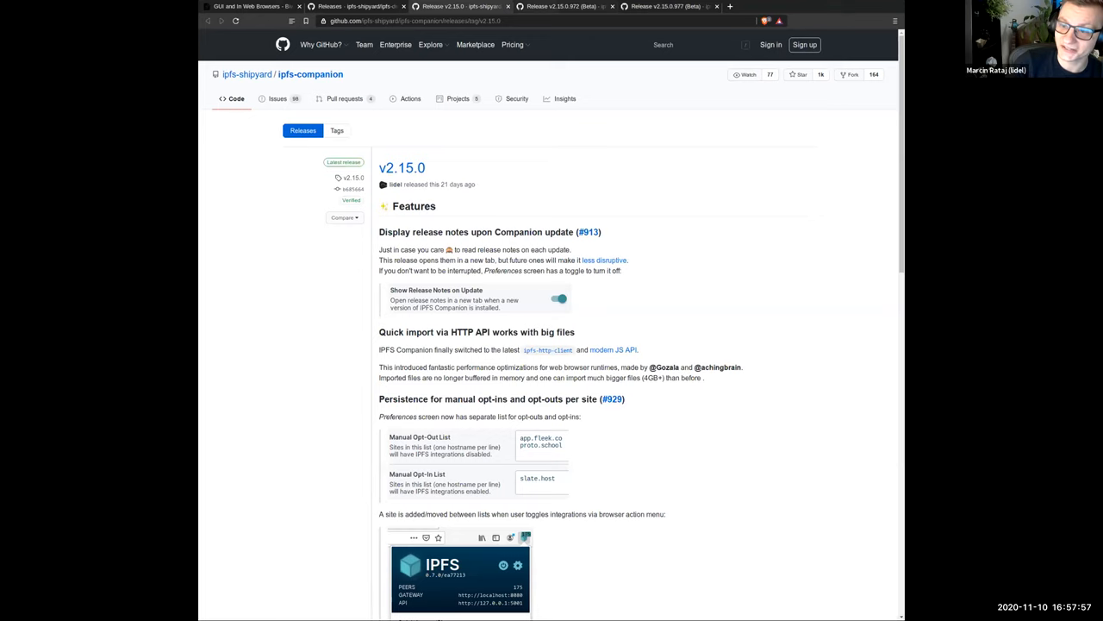
# Switch to the Release v2.15.0.977 (Beta) tab and scroll through its notes.
pyautogui.click(560, 6)
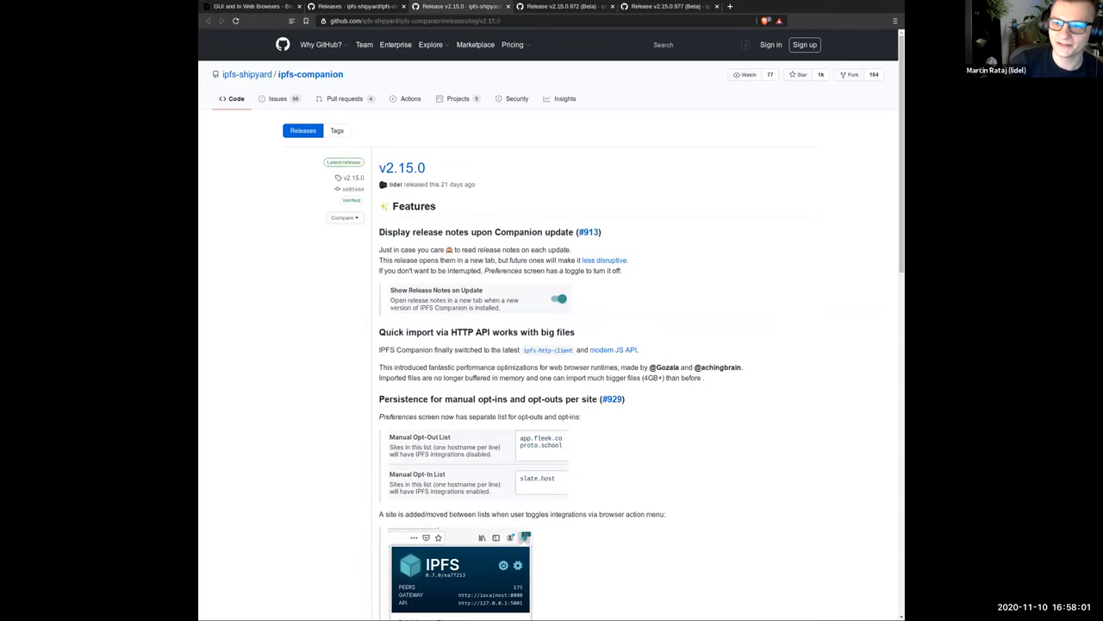
pyautogui.scroll(-3)
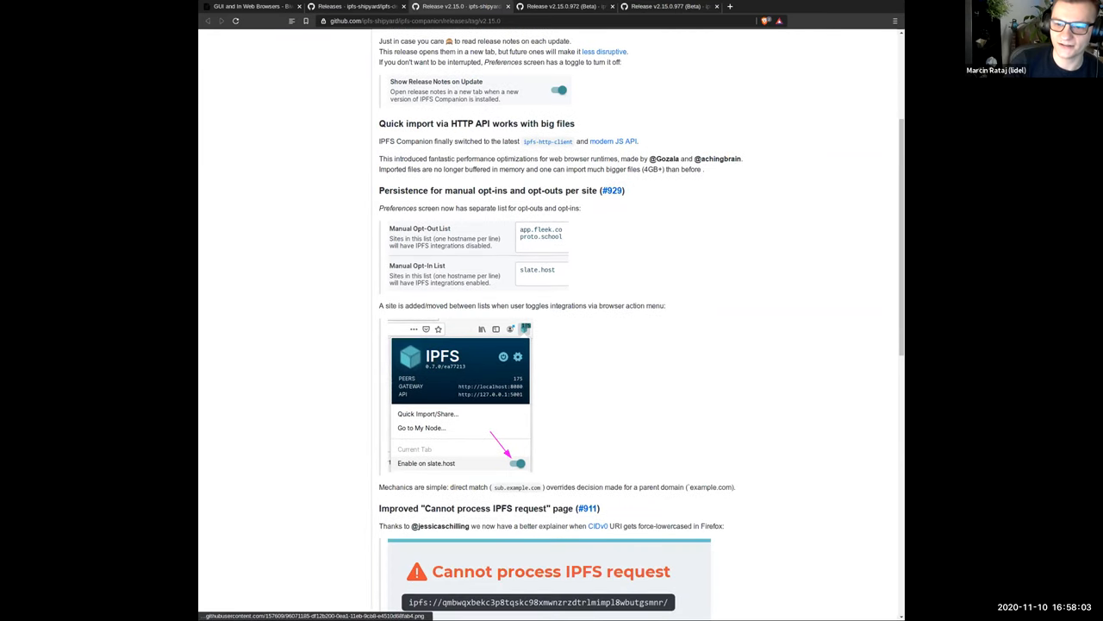
pyautogui.scroll(3)
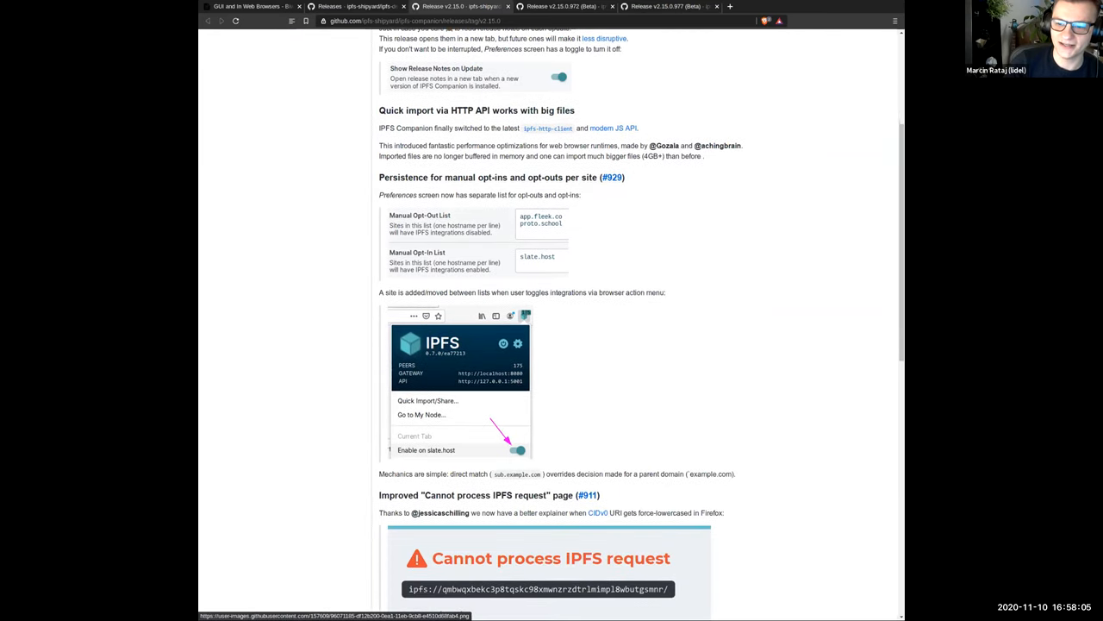
pyautogui.scroll(-3)
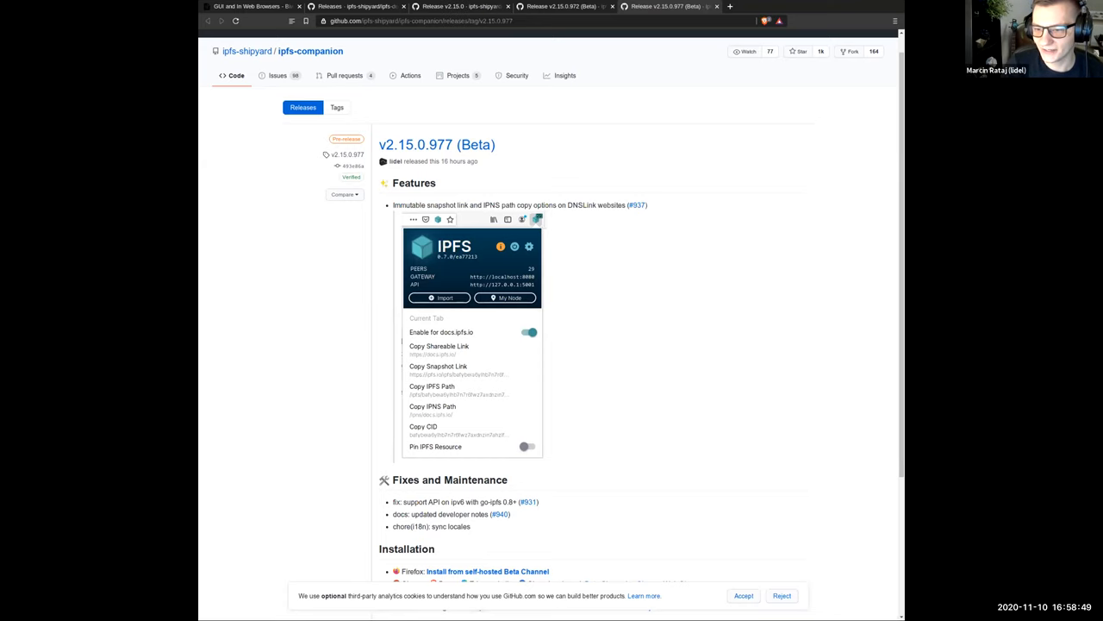
# Scroll the v2.15.0.977 beta notes down to the Firefox and Chromium installation channels.
pyautogui.scroll(-3)
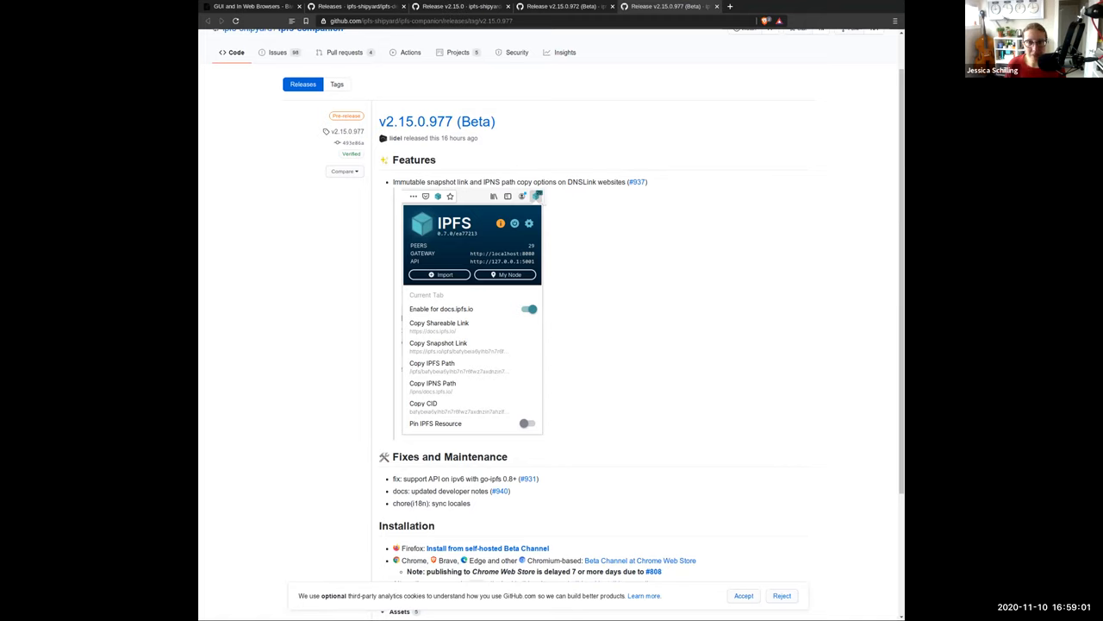
pyautogui.moveTo(636, 182)
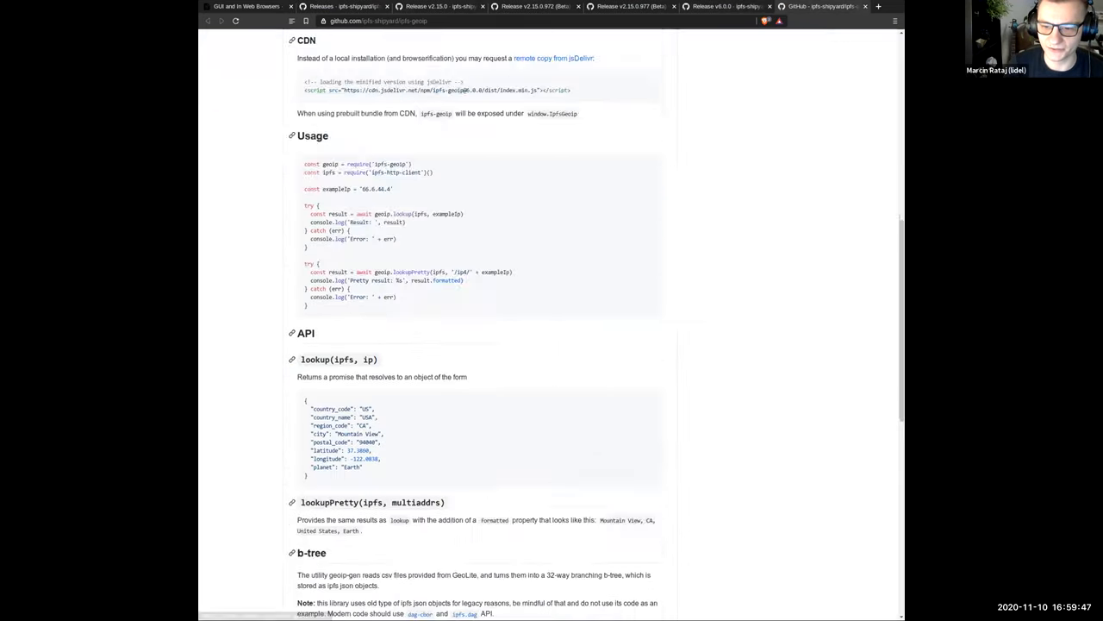
# Scroll through the ipfs-geoip v6.0.0 notes on dropped area_code and metro_code fields.
pyautogui.scroll(-3)
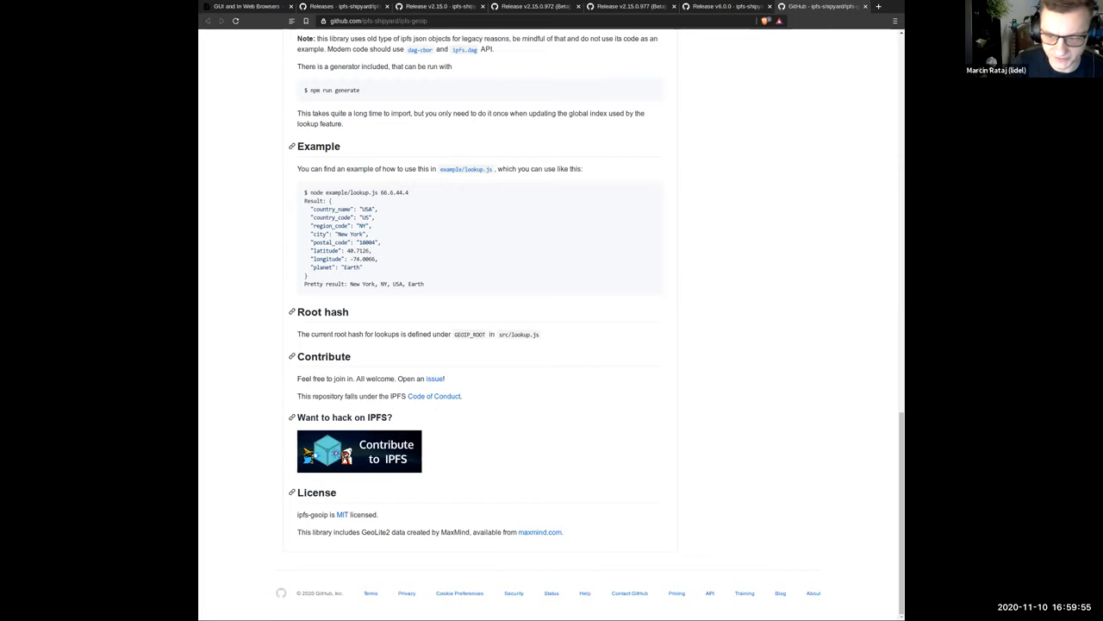
pyautogui.scroll(3)
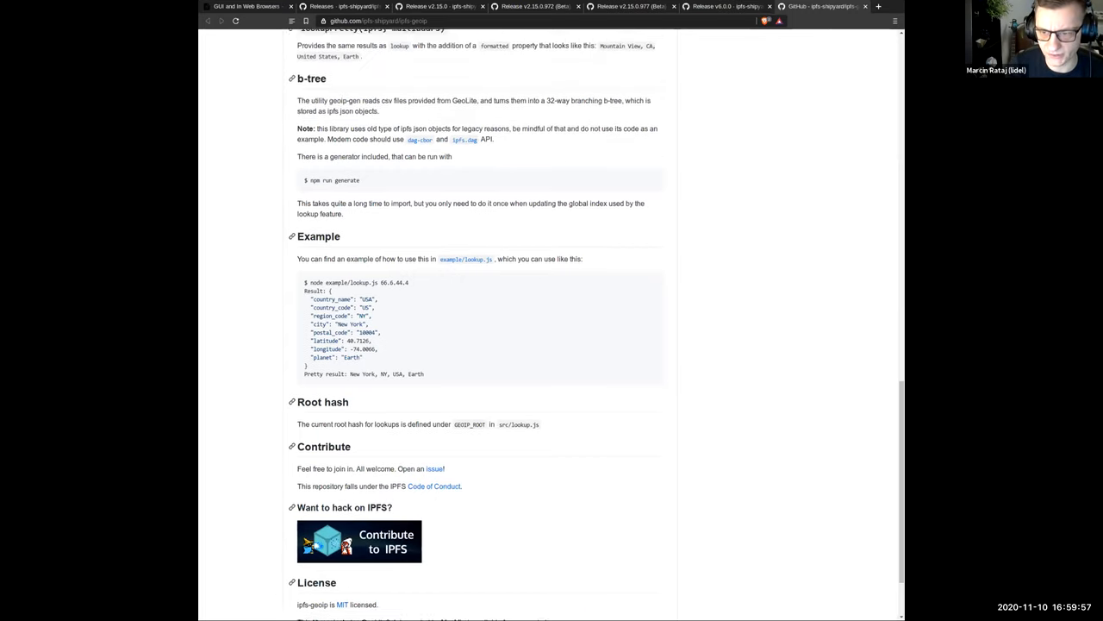
pyautogui.scroll(3)
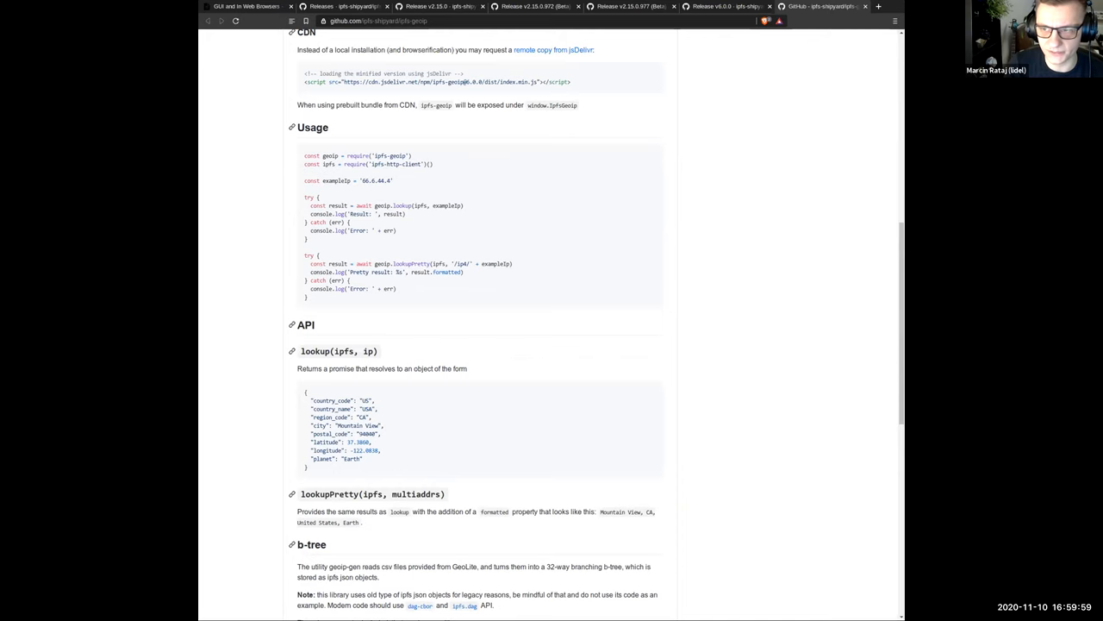
pyautogui.scroll(3)
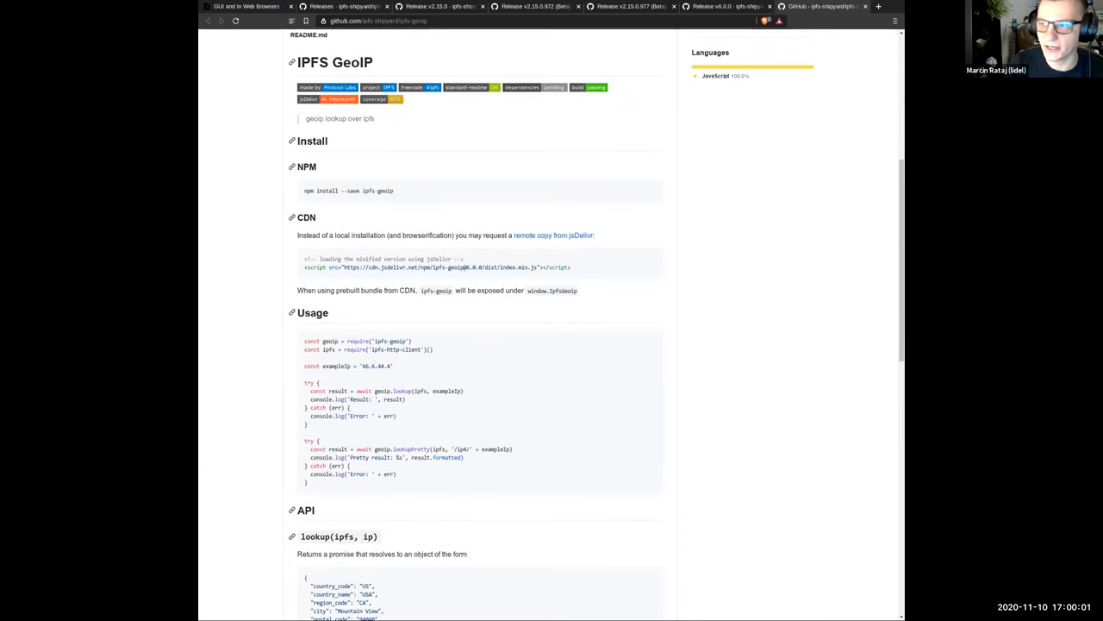
pyautogui.scroll(3)
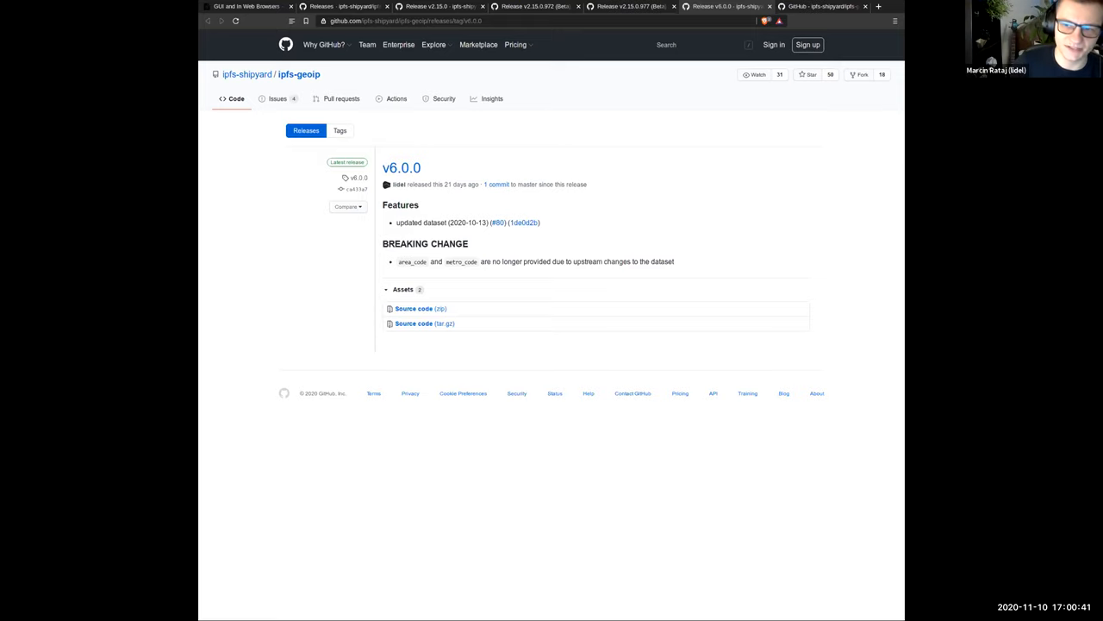
pyautogui.moveTo(497, 222)
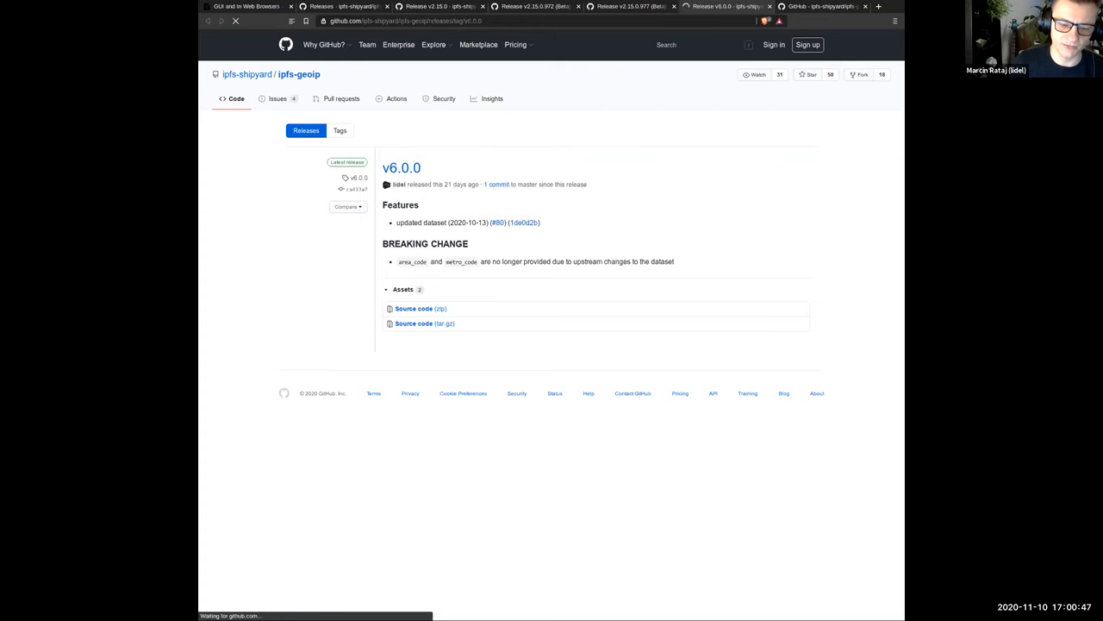
# Open ipfs-geoip pull request #80 and scroll through its description and peer map.
pyautogui.click(496, 222)
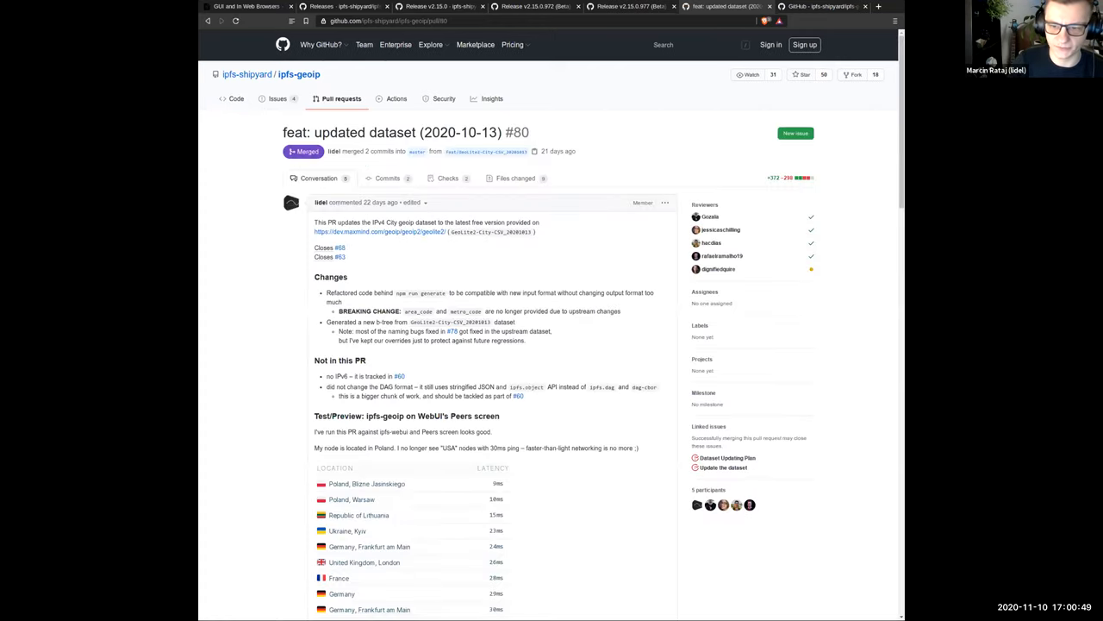
pyautogui.scroll(-3)
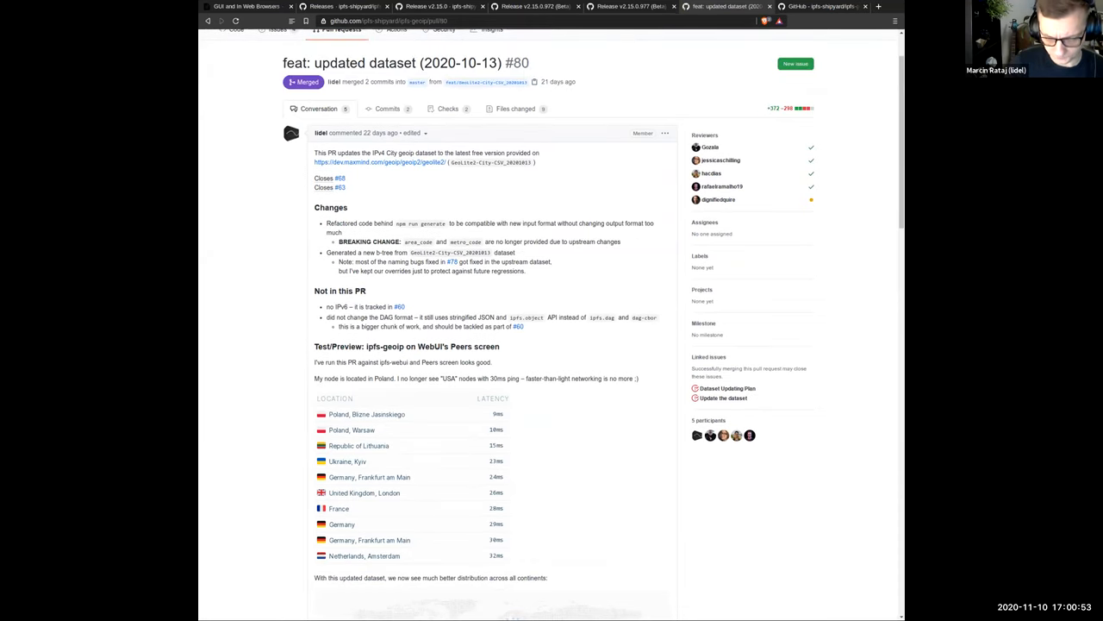
pyautogui.scroll(-3)
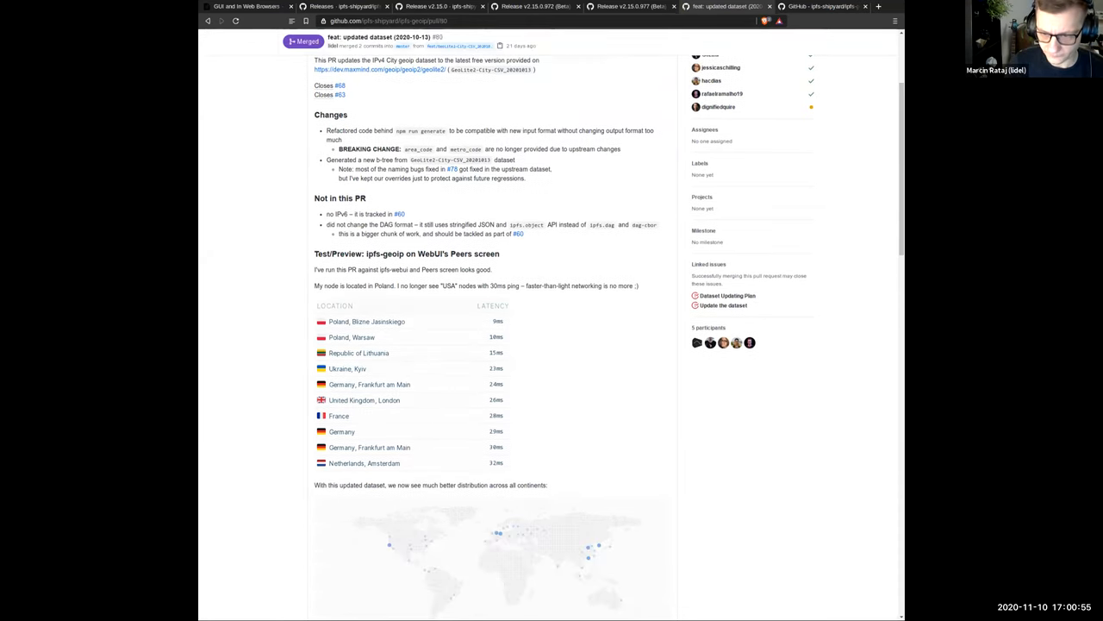
pyautogui.scroll(-3)
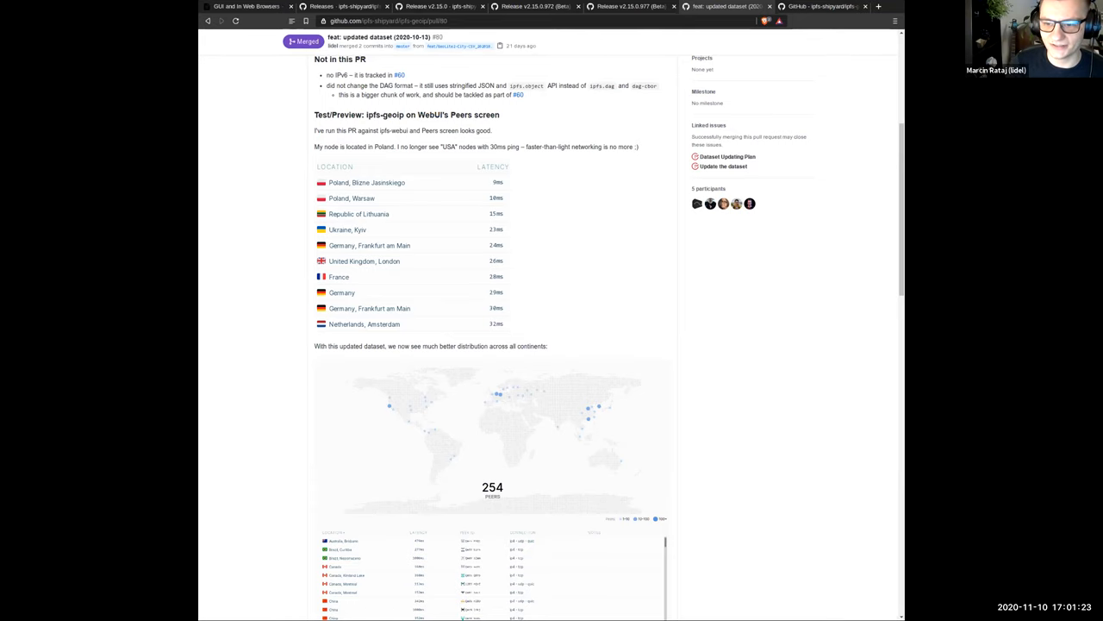
pyautogui.scroll(-3)
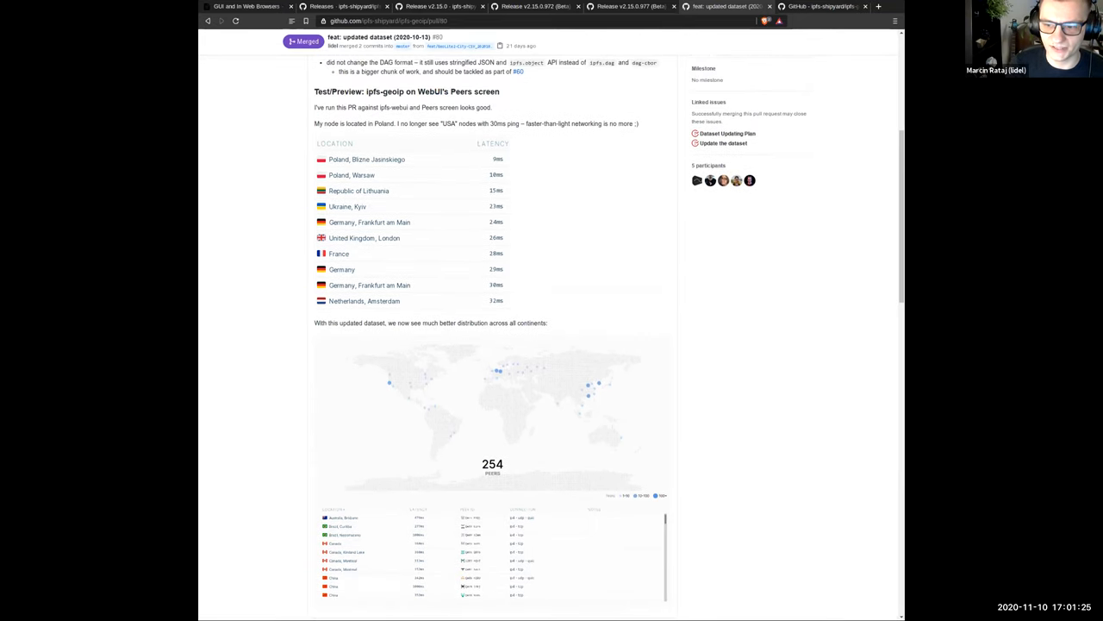
pyautogui.scroll(-3)
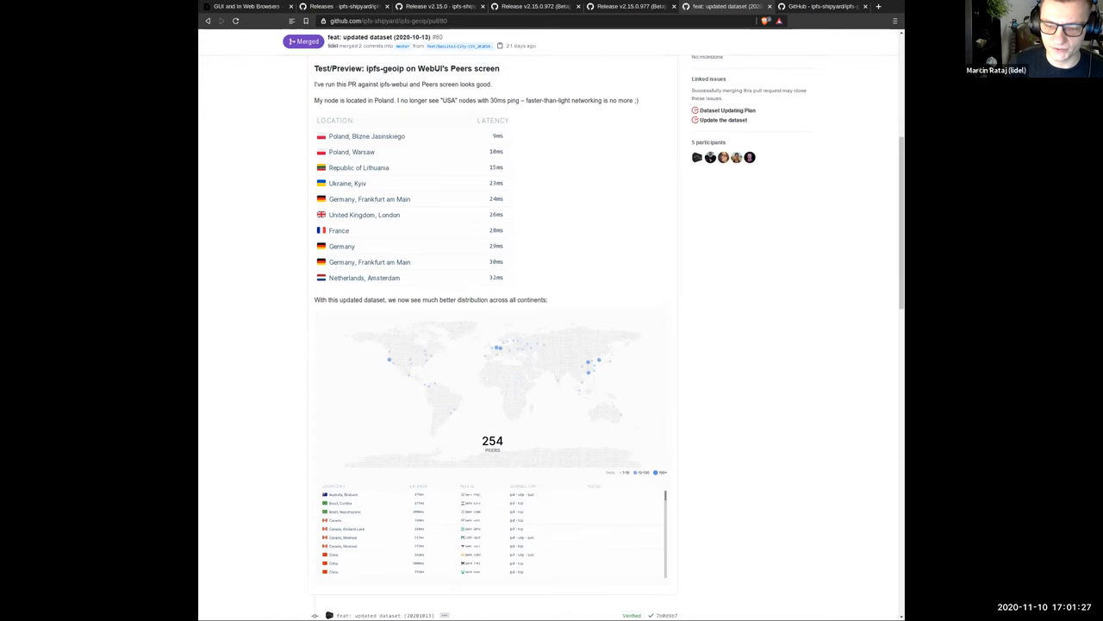
pyautogui.scroll(3)
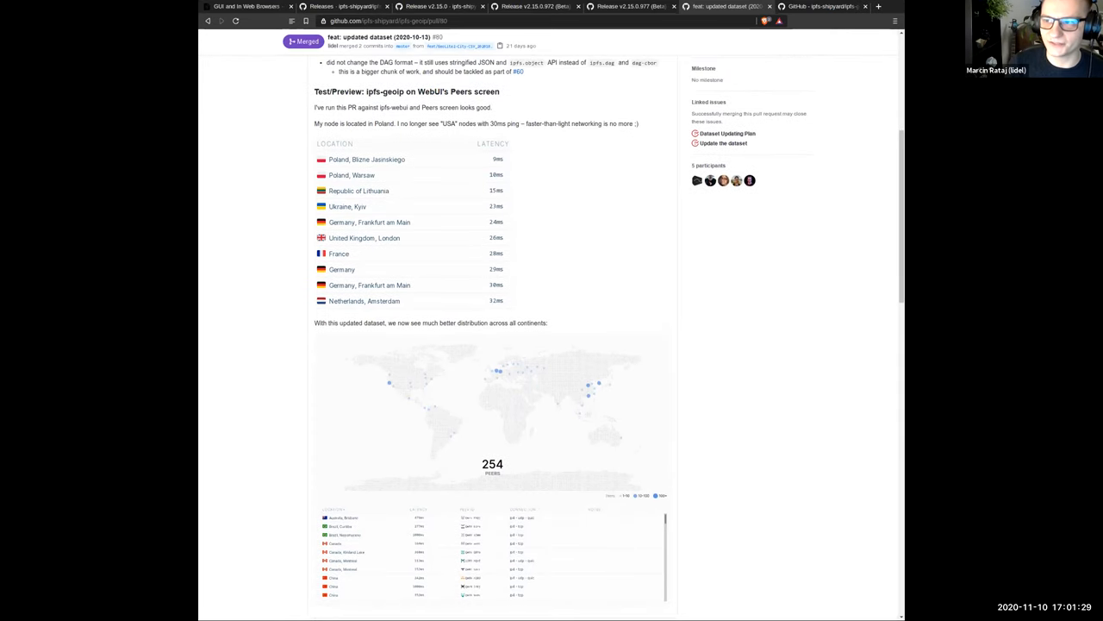
pyautogui.scroll(3)
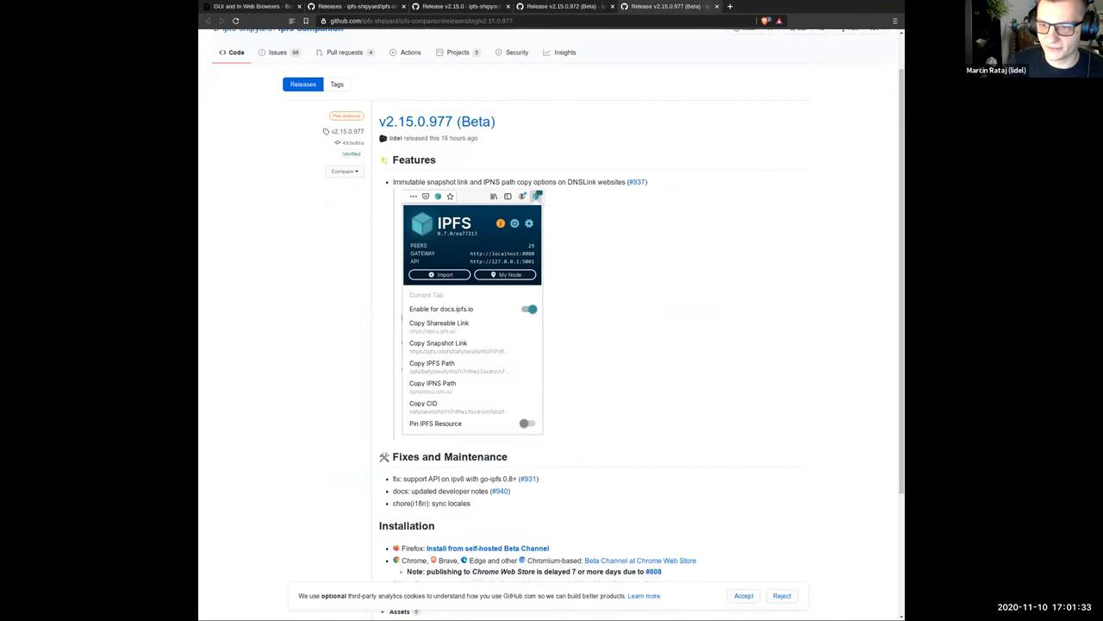
pyautogui.scroll(-3)
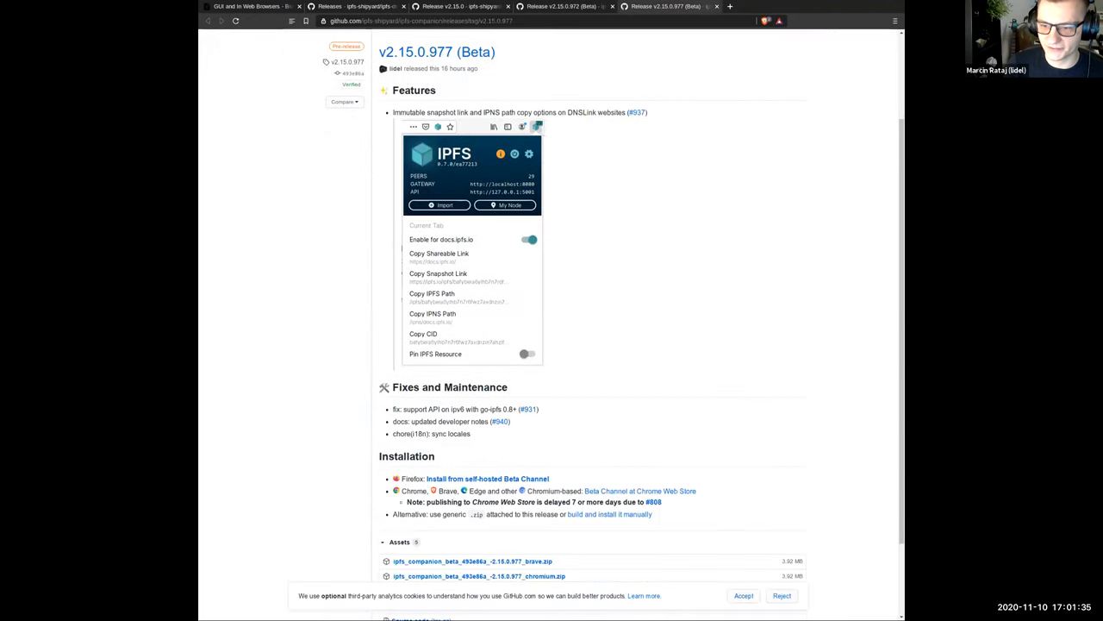
pyautogui.scroll(3)
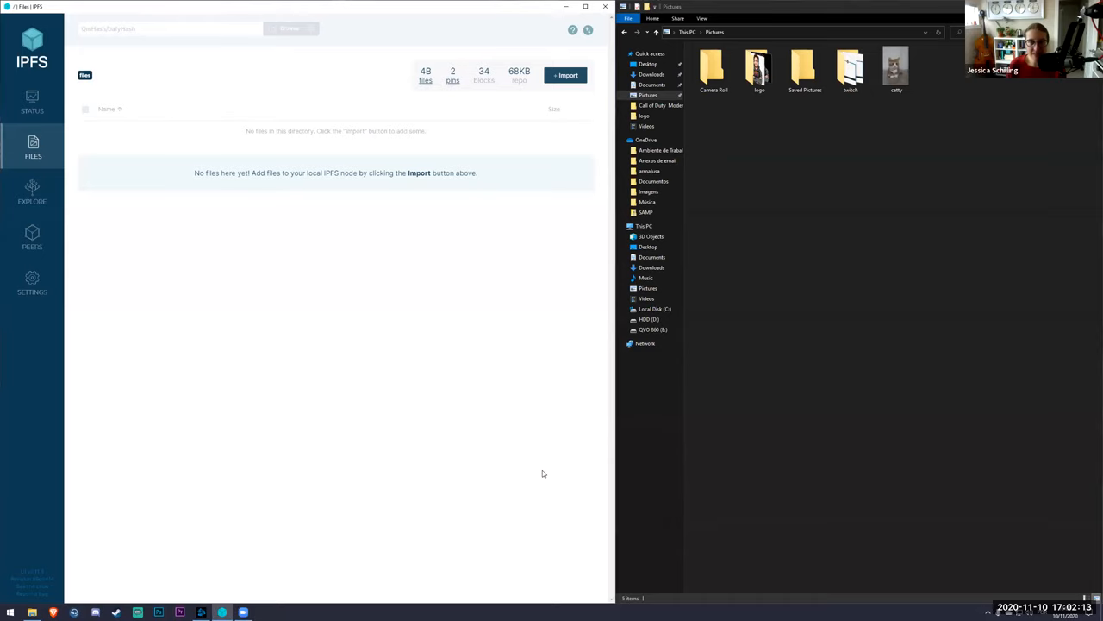
pyautogui.moveTo(805, 212)
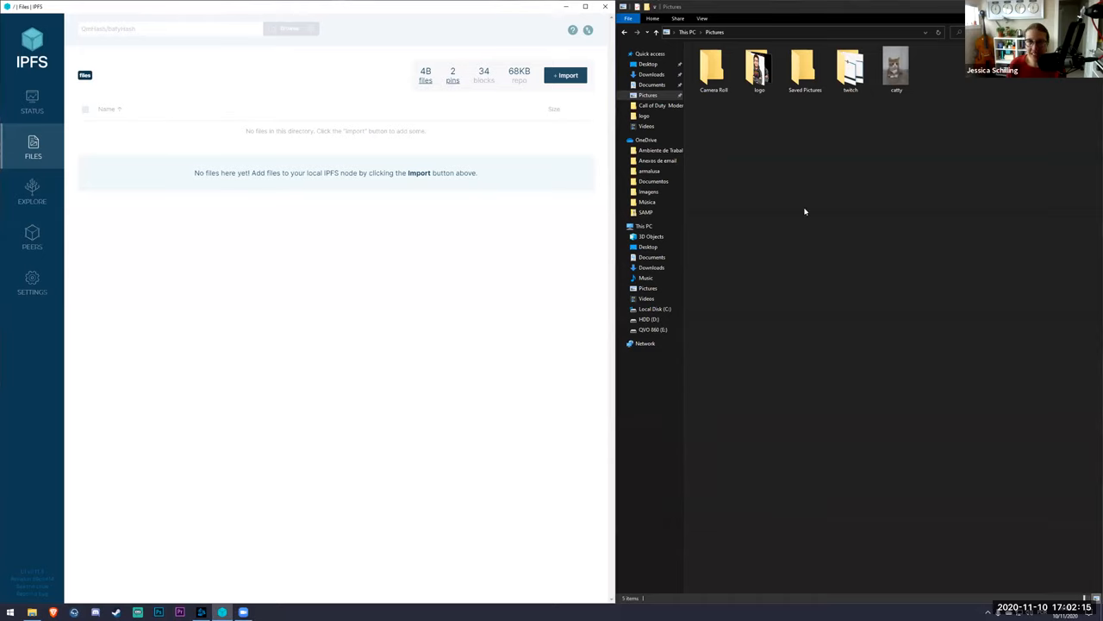
# Add the catty picture to the IPFS node with the Add to IPFS context-menu action.
pyautogui.click(896, 69)
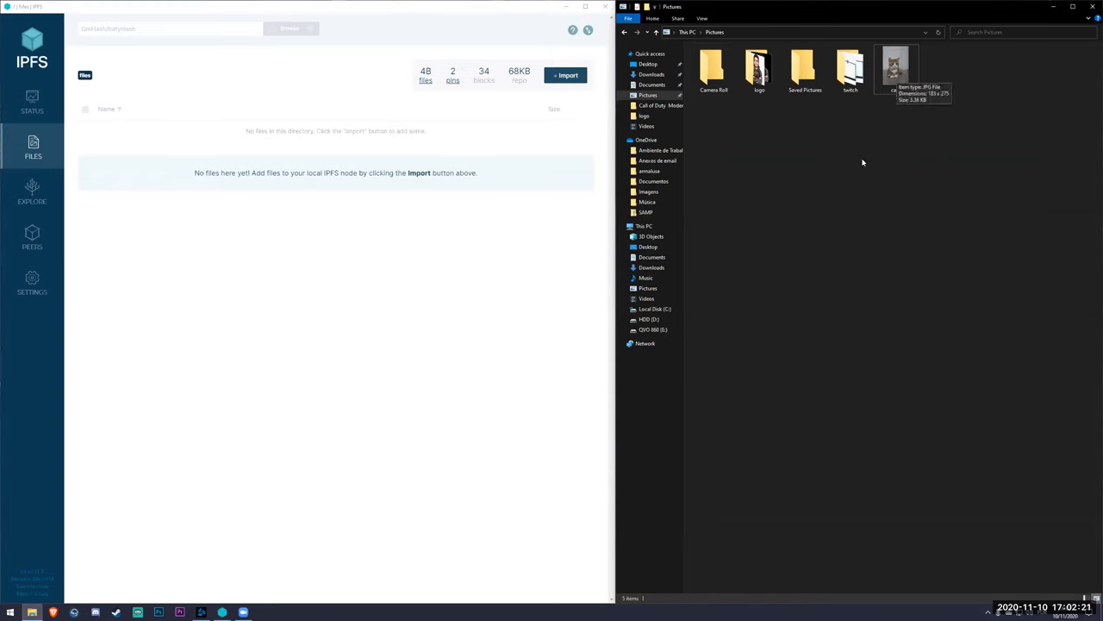
pyautogui.rightClick(897, 69)
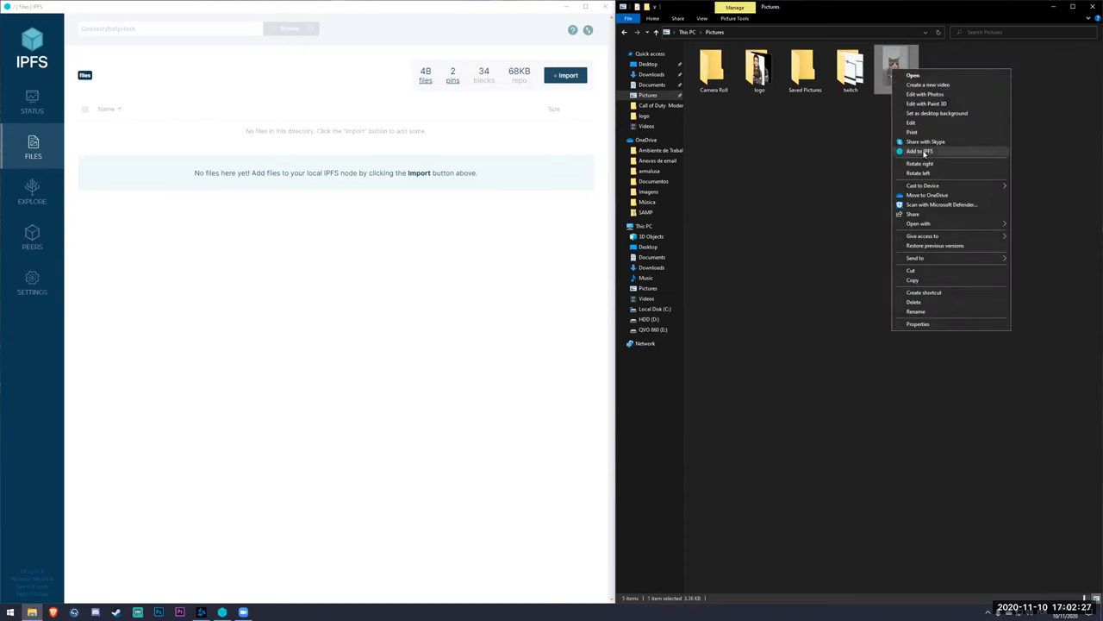
pyautogui.click(919, 151)
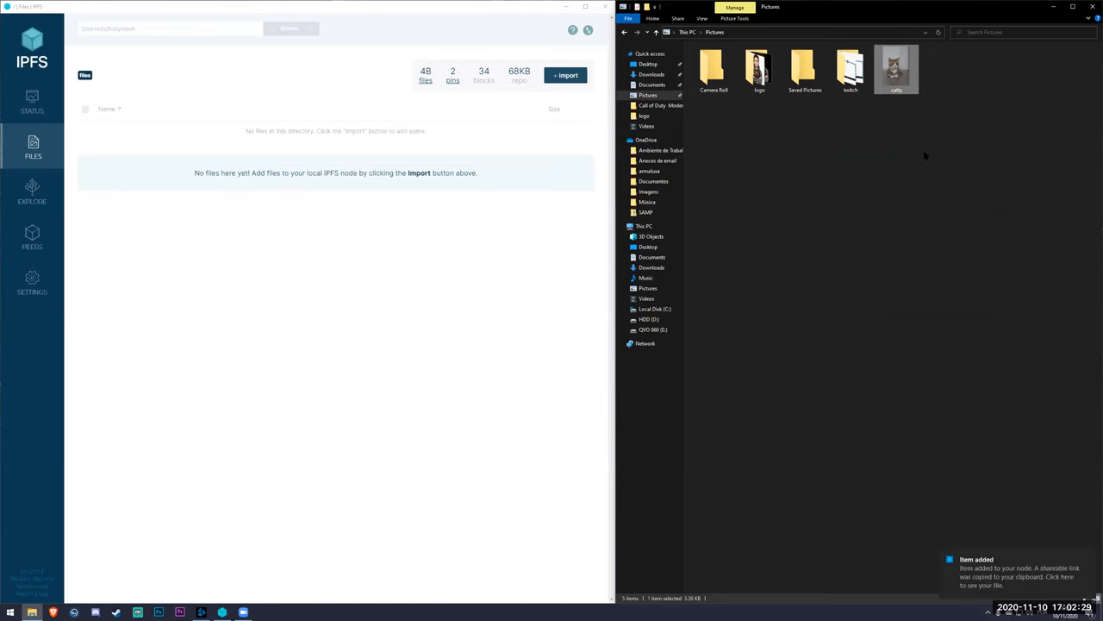
pyautogui.moveTo(1014, 462)
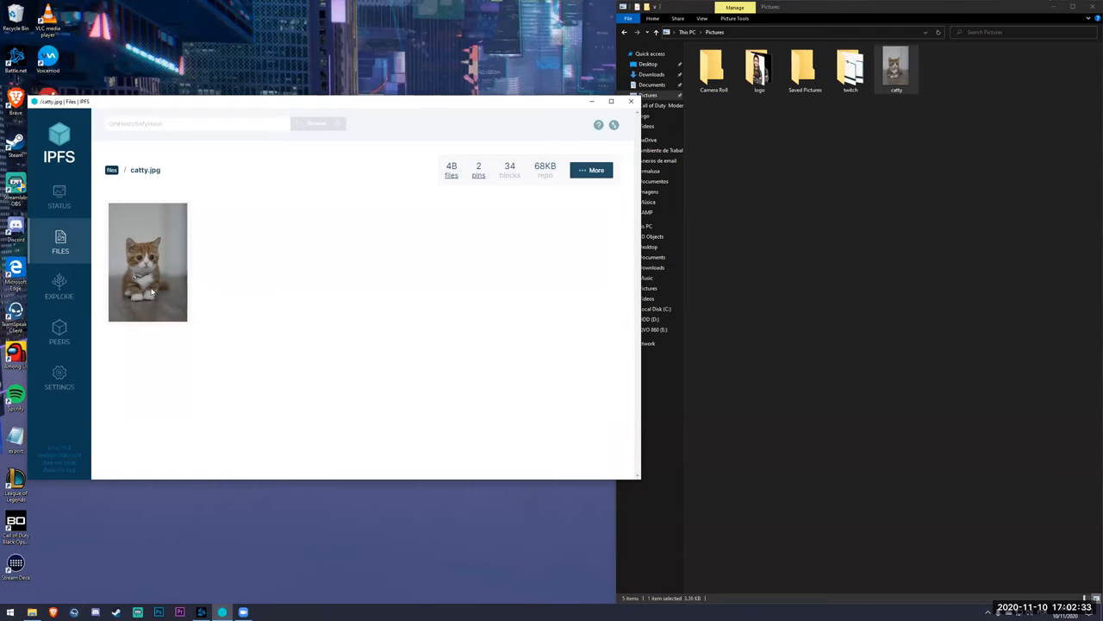
pyautogui.moveTo(289, 187)
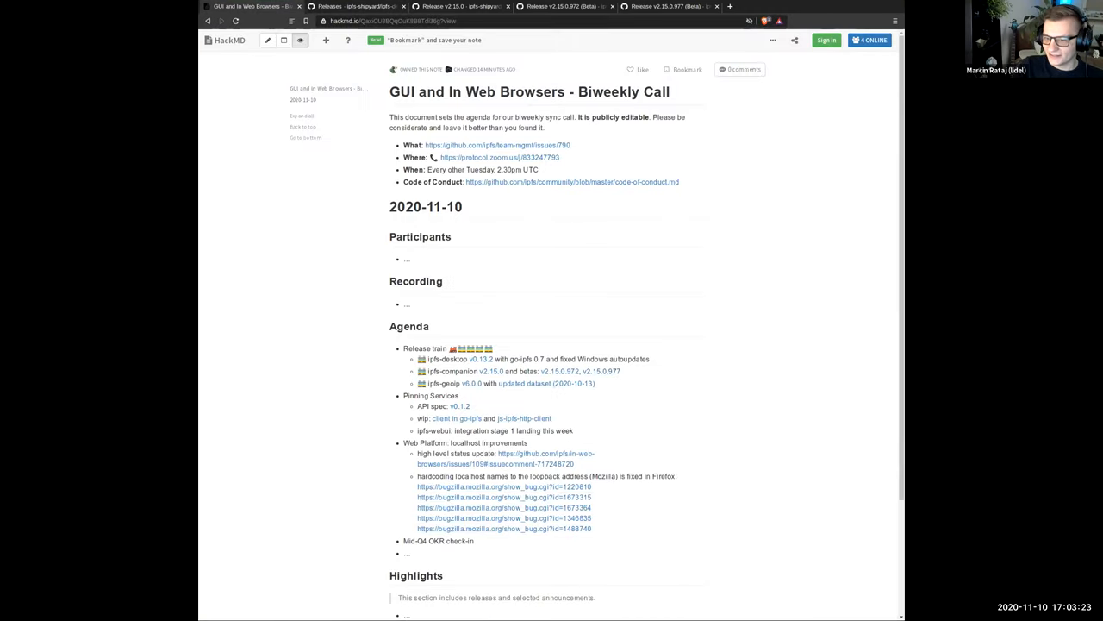
# Scroll the agenda and open the pinning services API spec v0.1.2 release link.
pyautogui.scroll(-3)
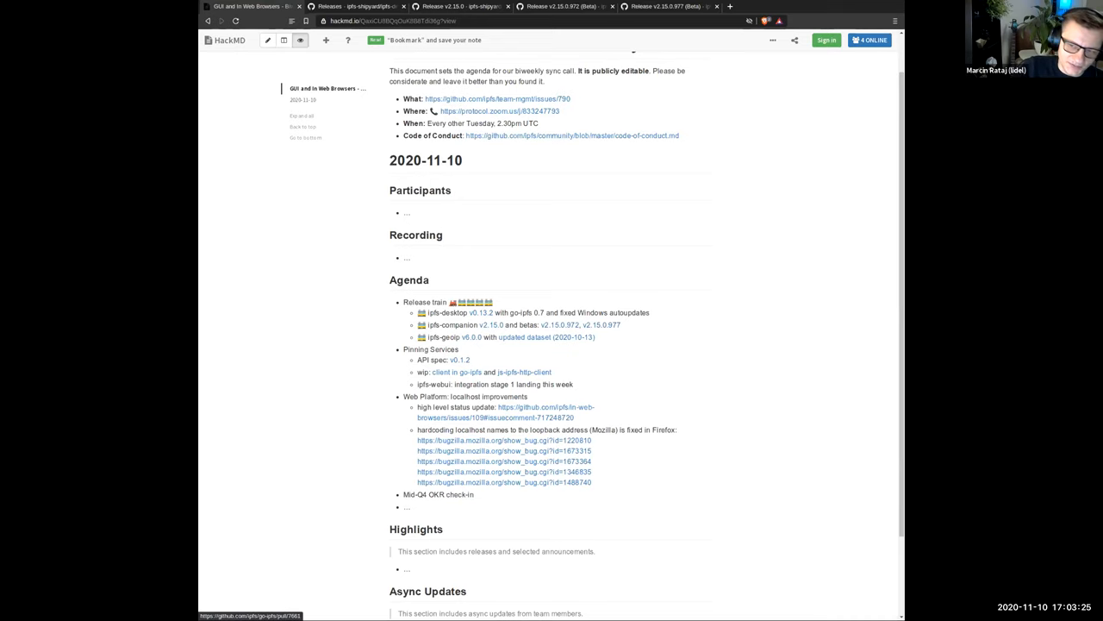
pyautogui.click(459, 359)
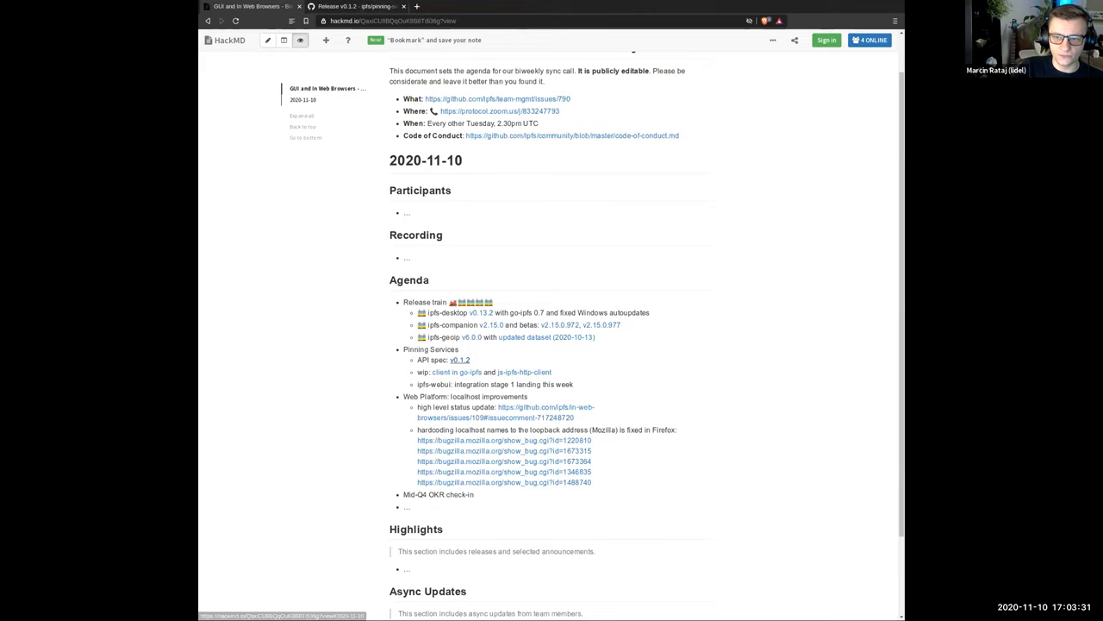
# View the pinning-services-api-spec v0.1.2 release adding fast exact name search by default.
pyautogui.click(459, 359)
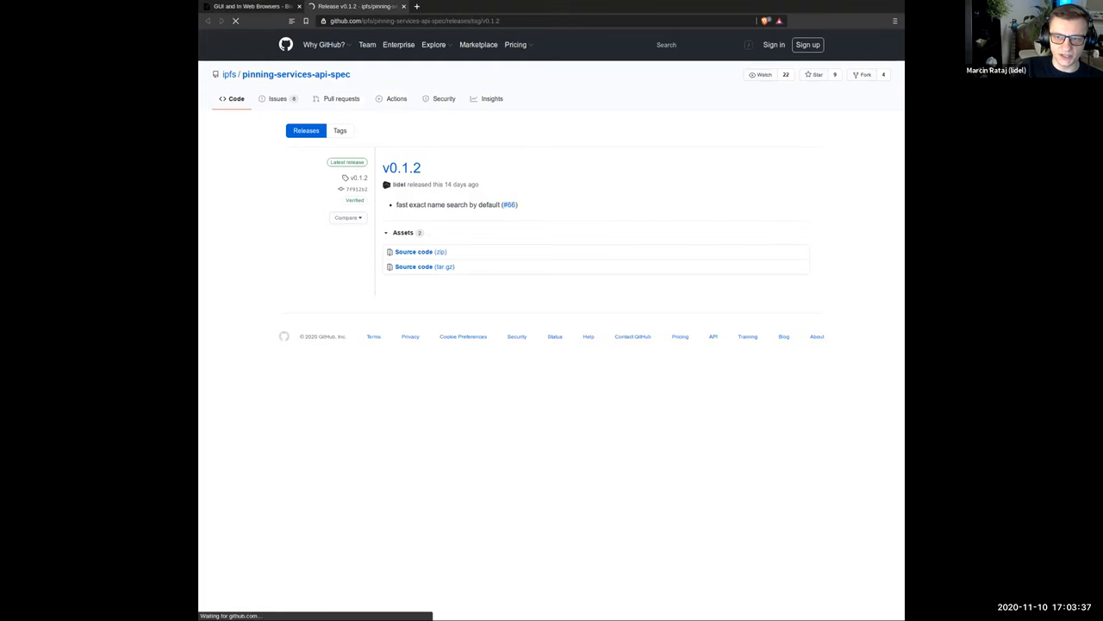
pyautogui.click(509, 204)
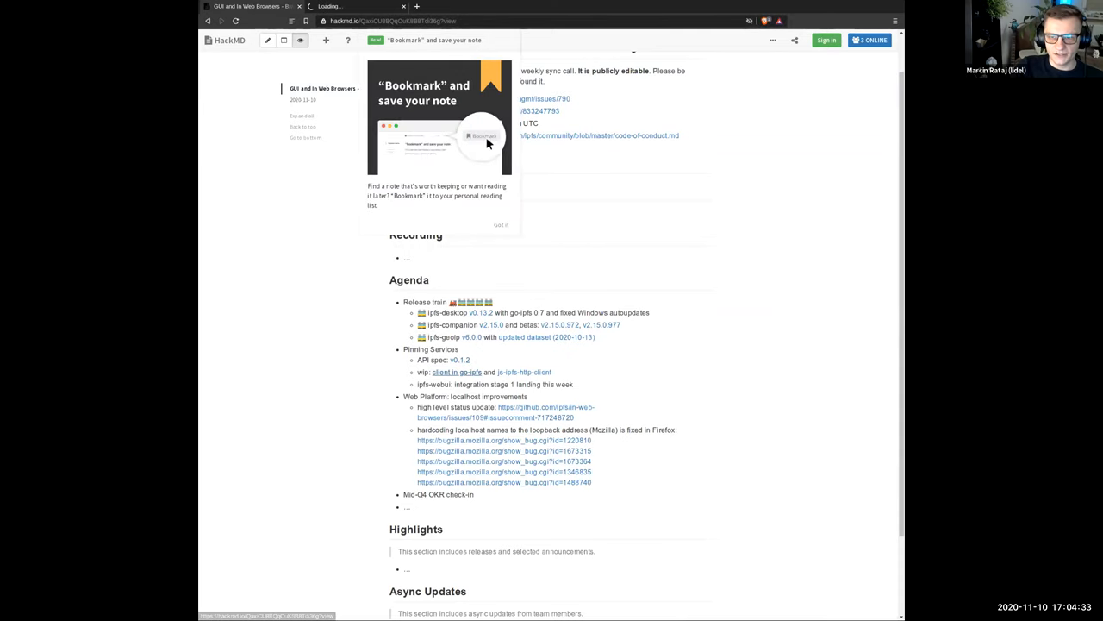
# Dismiss the Bookmark tip popup with 'Got it'.
pyautogui.click(501, 225)
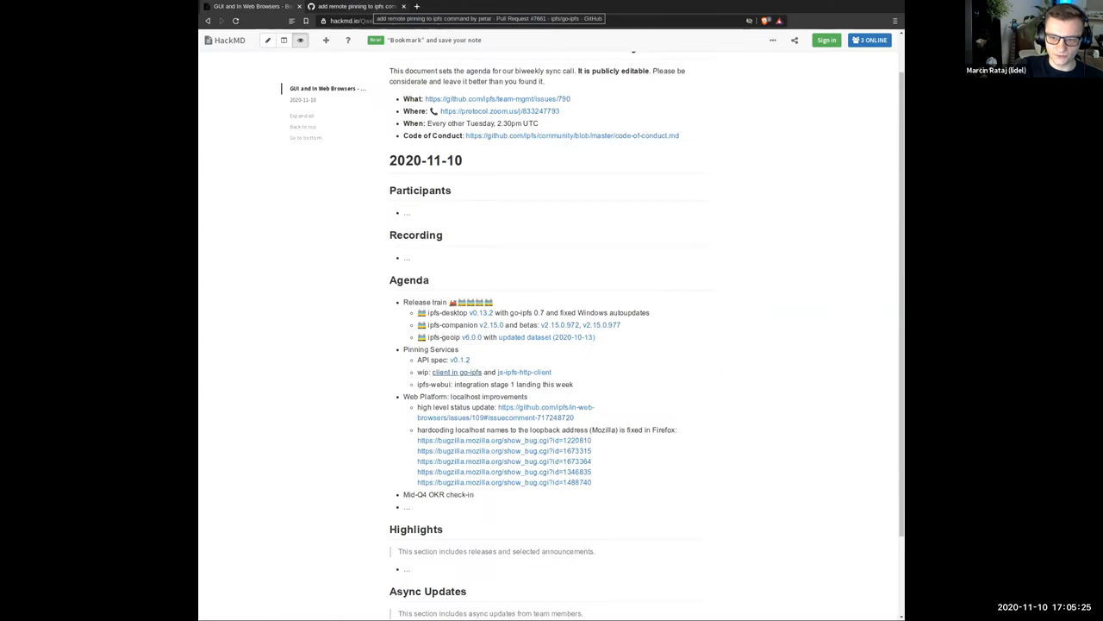
# Open the go-ipfs remote pinning pull request link from the agenda.
pyautogui.click(524, 372)
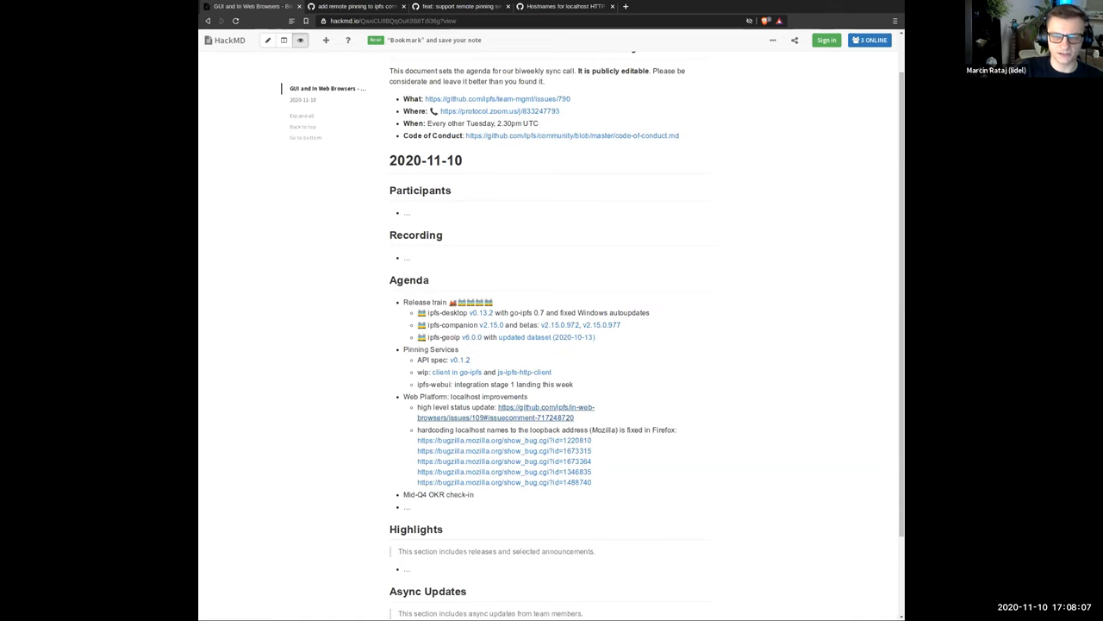
# Switch to the browser tab showing the IPFS 2020 Q4 OKRs Web/Gui sheet.
pyautogui.click(459, 6)
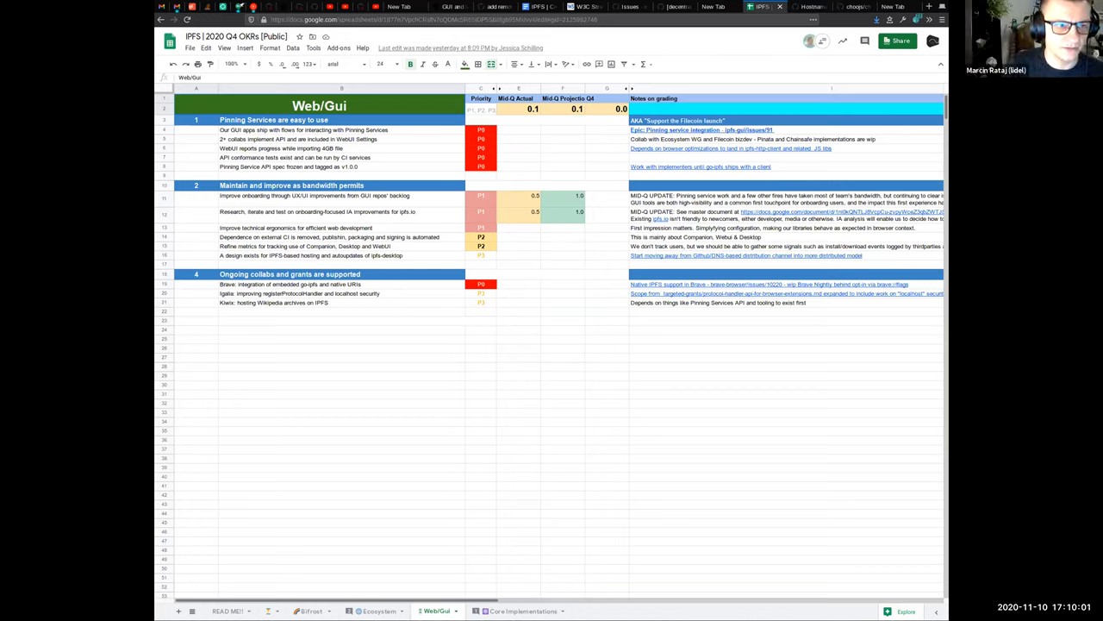
# Enter 0.6 as the first Pinning Services row's Mid-Q actual score in E4.
pyautogui.click(518, 130)
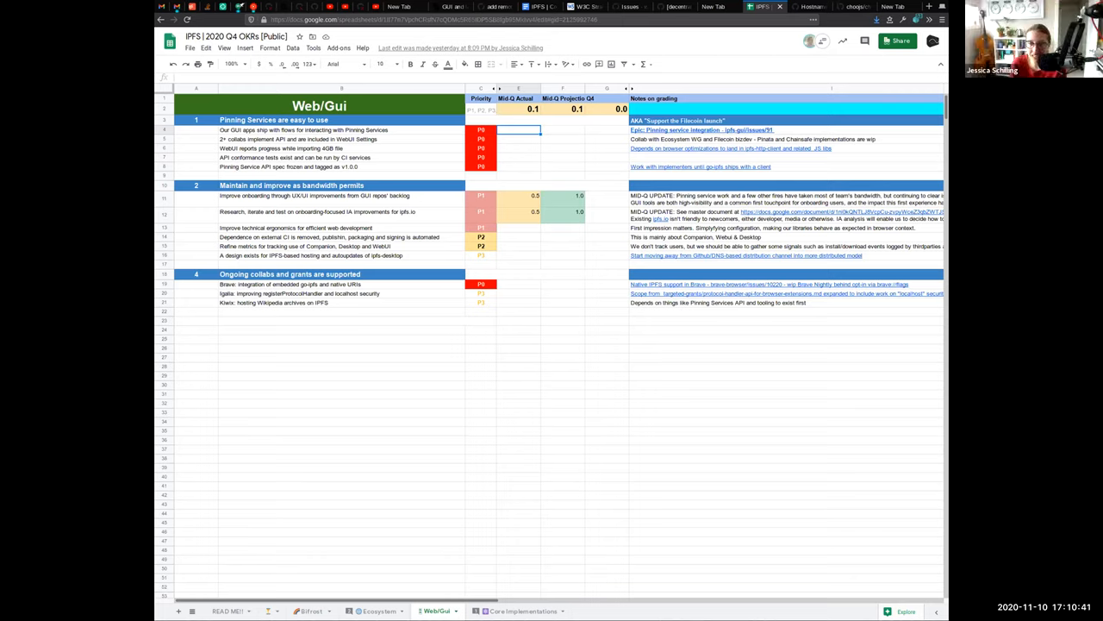
pyautogui.write('0.6')
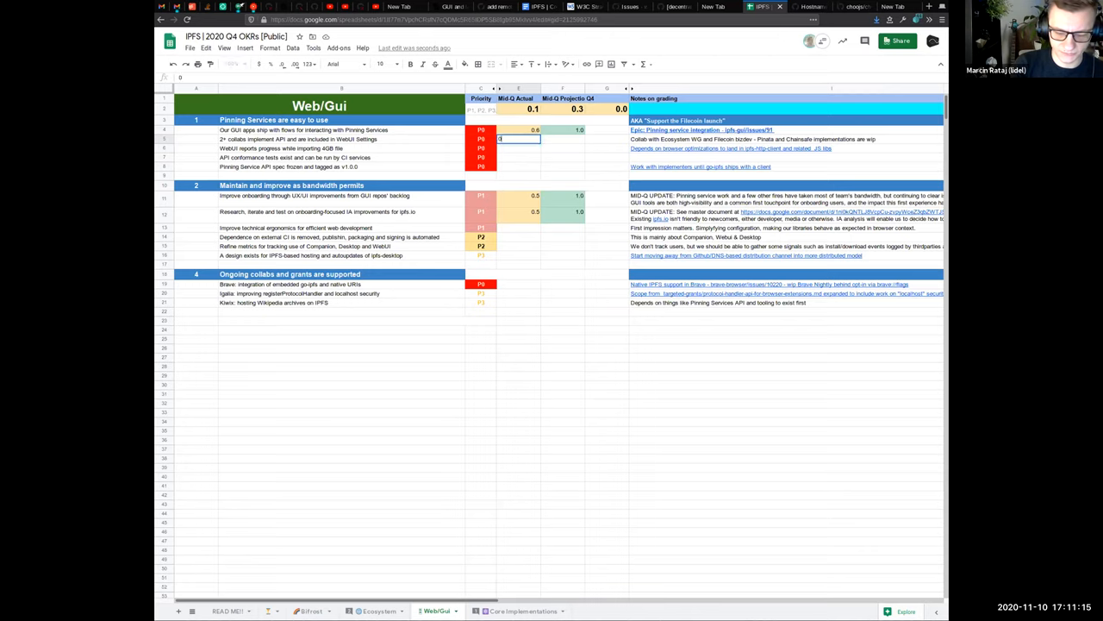
# Enter 0.8 for the collabs-implement-API row, then move to the 4GB import row.
pyautogui.write('0.8')
pyautogui.click(563, 139)
pyautogui.write('1')
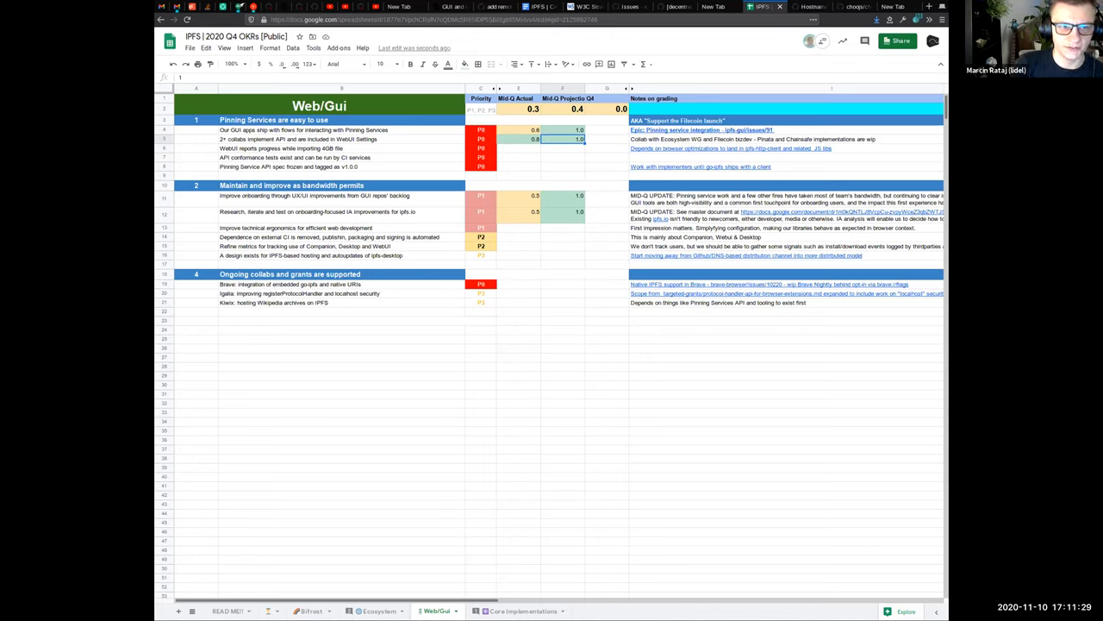
pyautogui.click(518, 139)
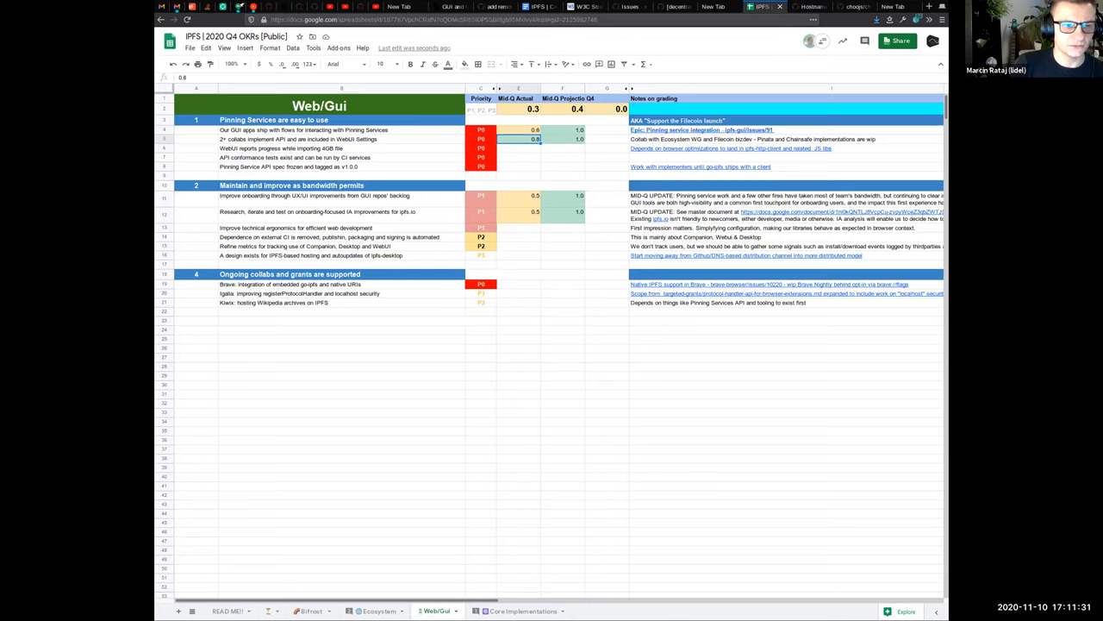
pyautogui.click(518, 157)
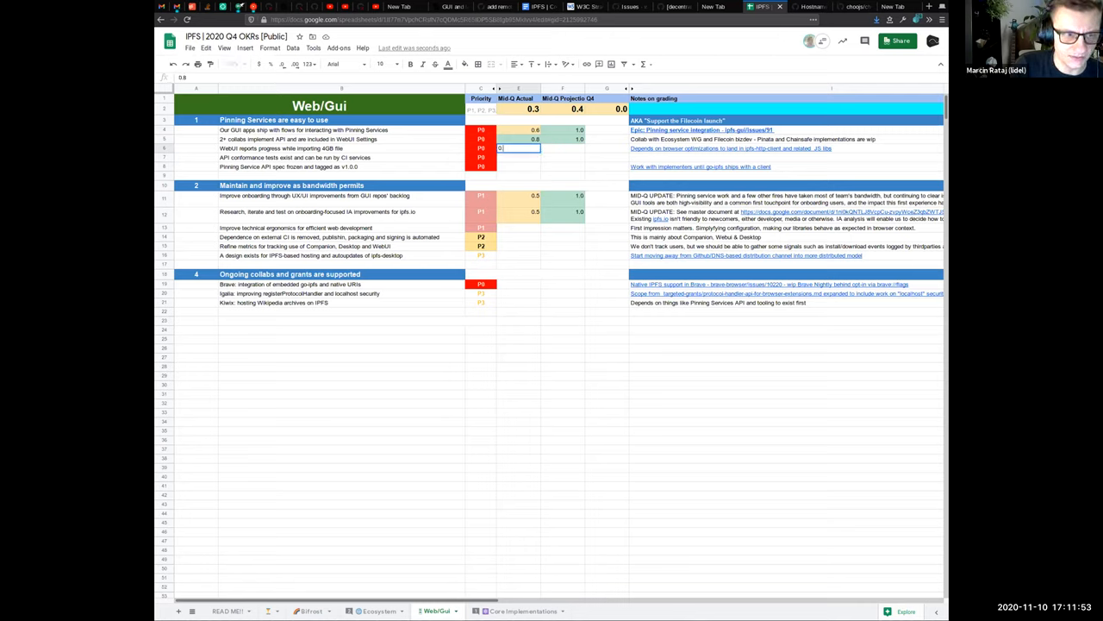
# Score the 4GB import row 0.8 and give the conformance tests row a 0.5 projection.
pyautogui.write('0.8')
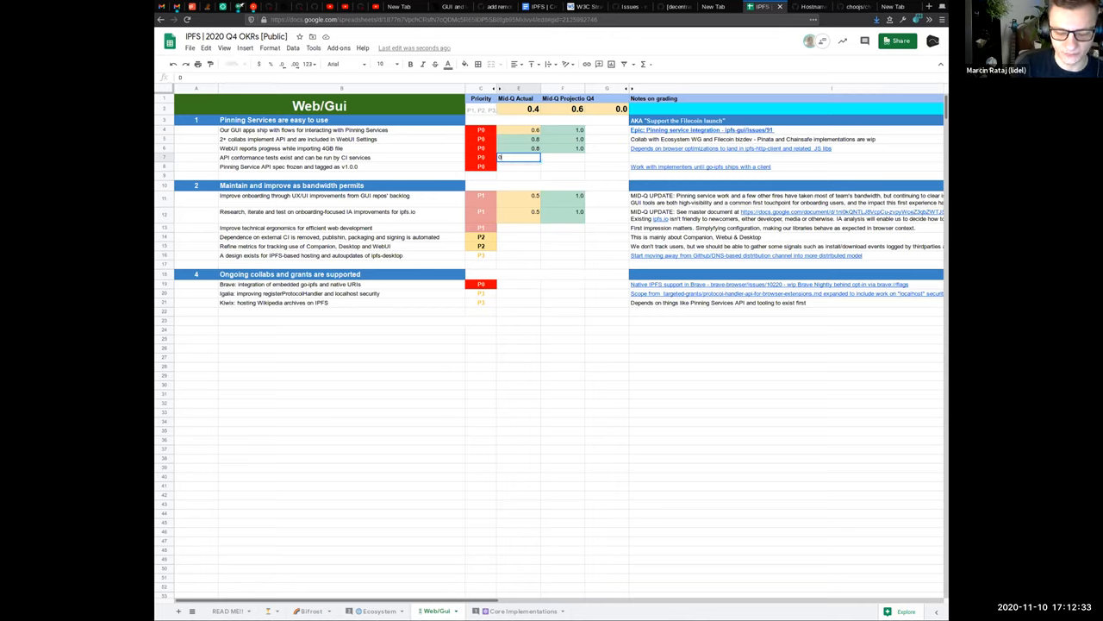
pyautogui.write('0.1')
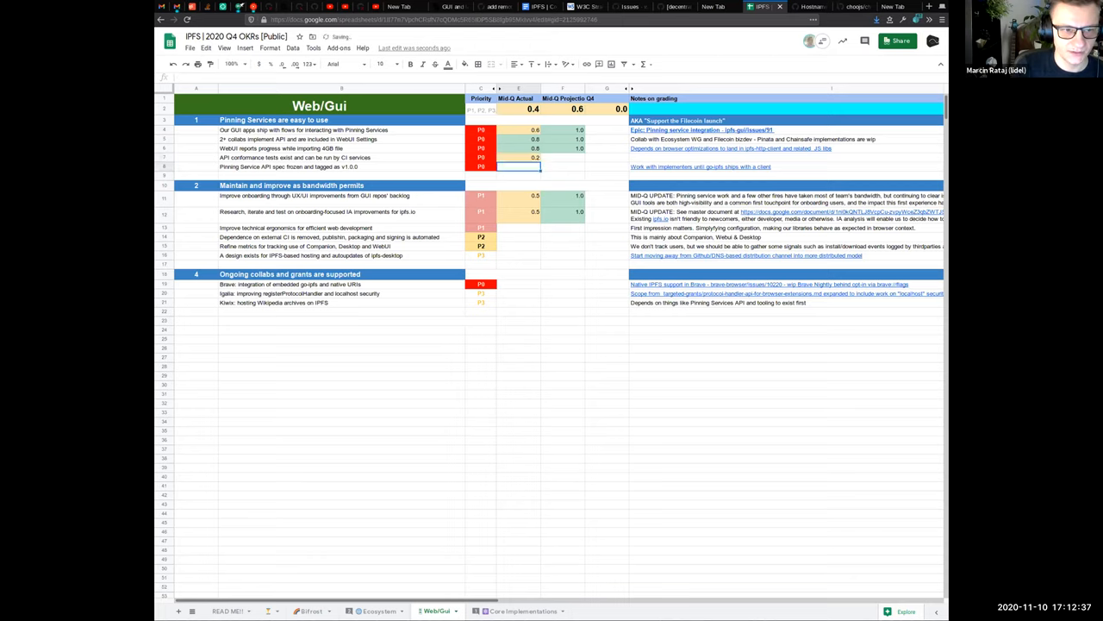
pyautogui.click(563, 157)
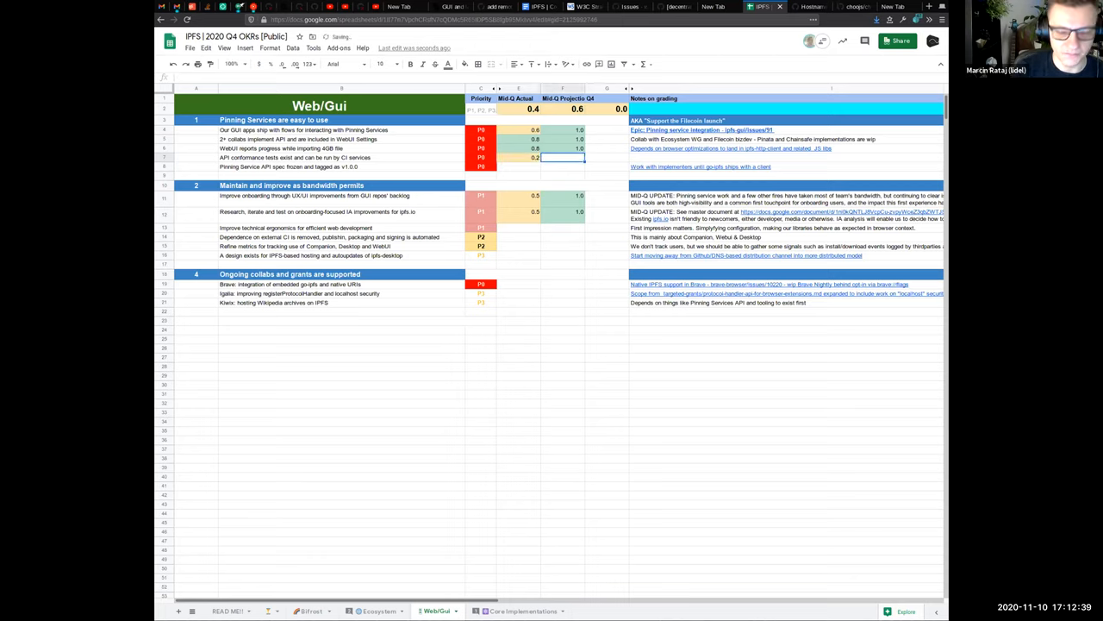
pyautogui.write('0.5')
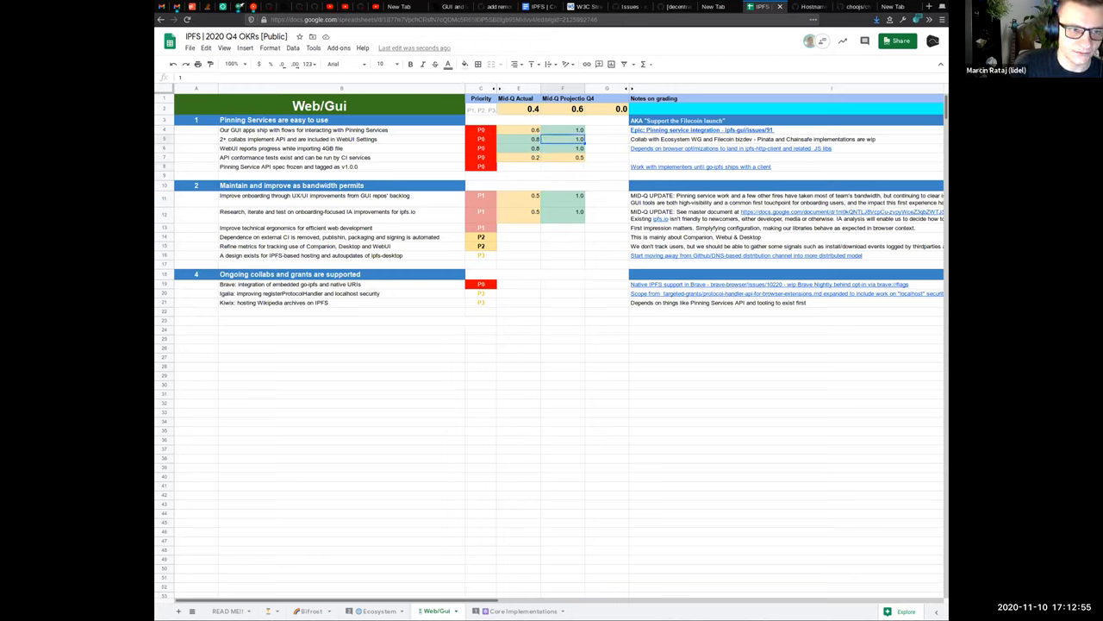
# Review earlier scores and fill the Pinning Service API spec row's actual and projection cells.
pyautogui.click(518, 139)
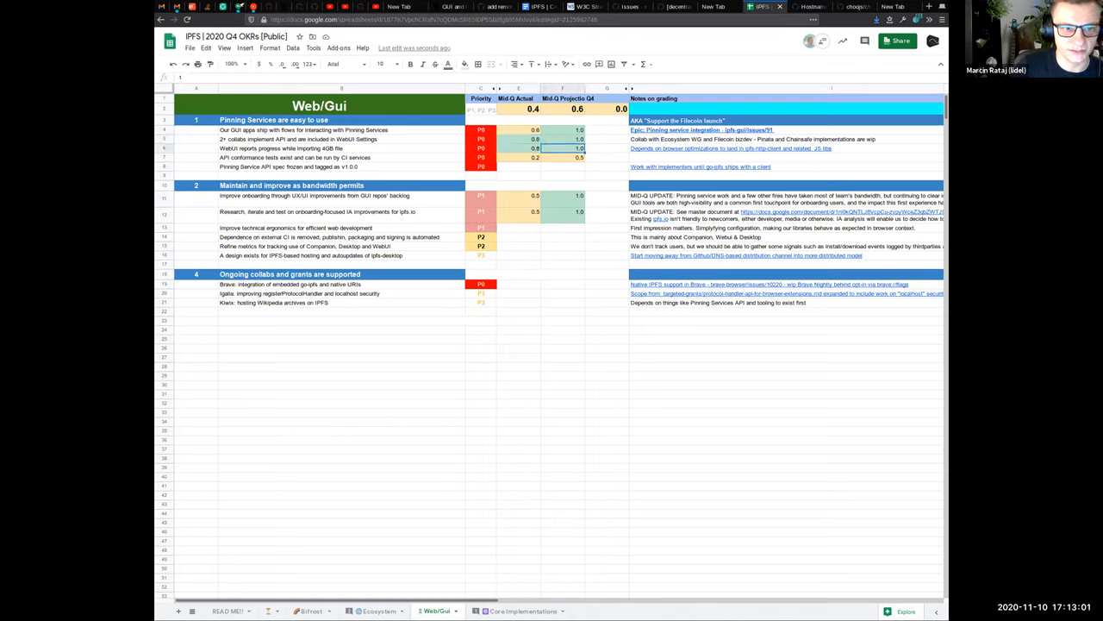
pyautogui.click(518, 157)
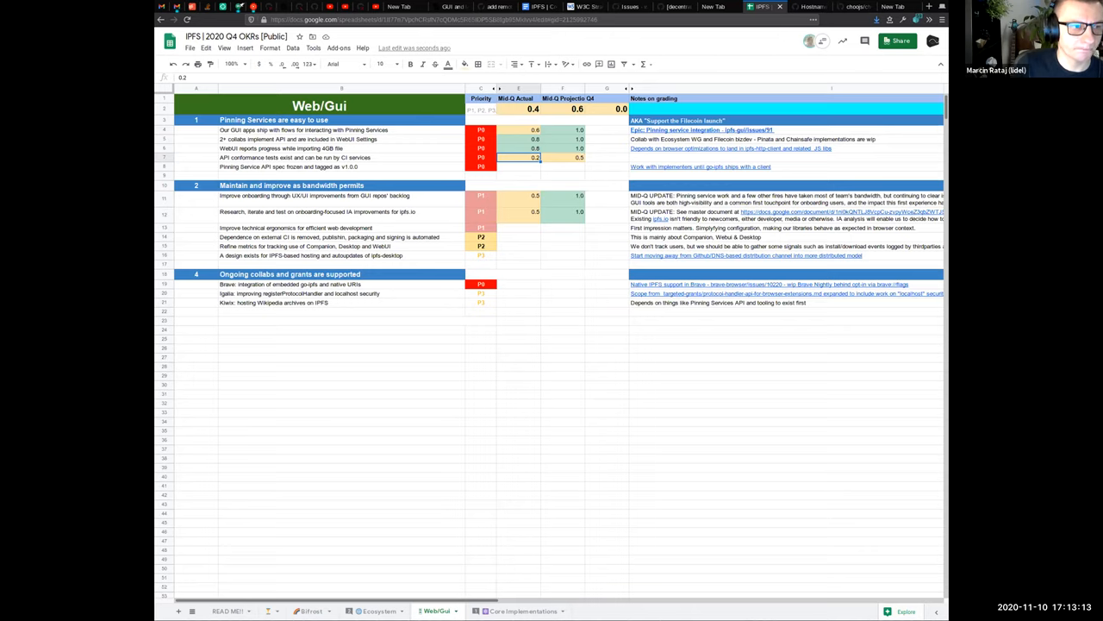
pyautogui.click(518, 166)
pyautogui.write('0.8')
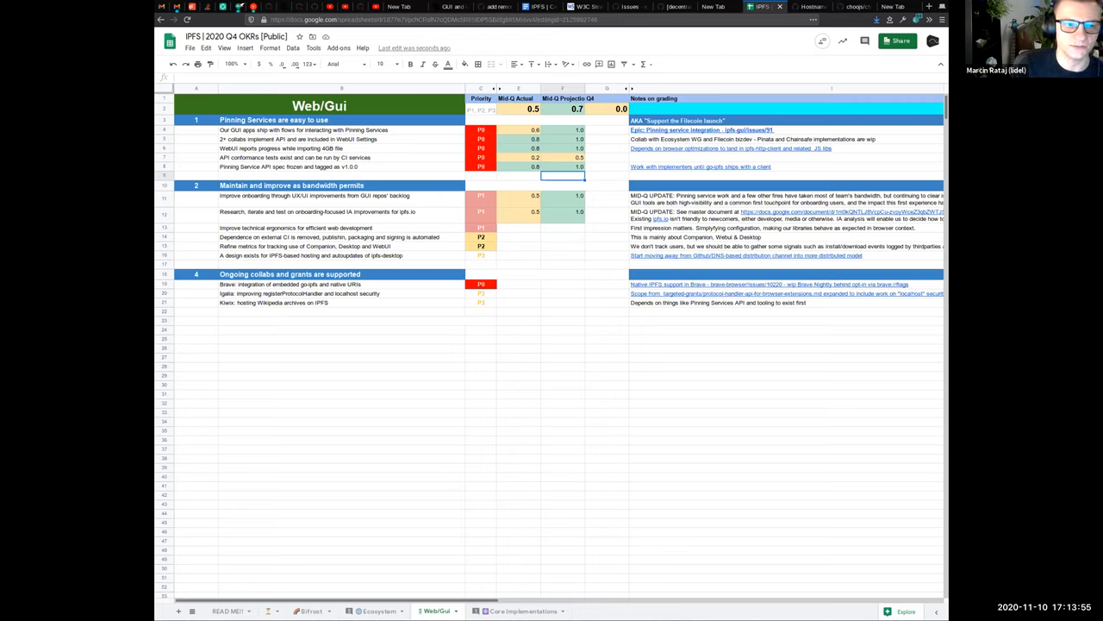
pyautogui.click(562, 167)
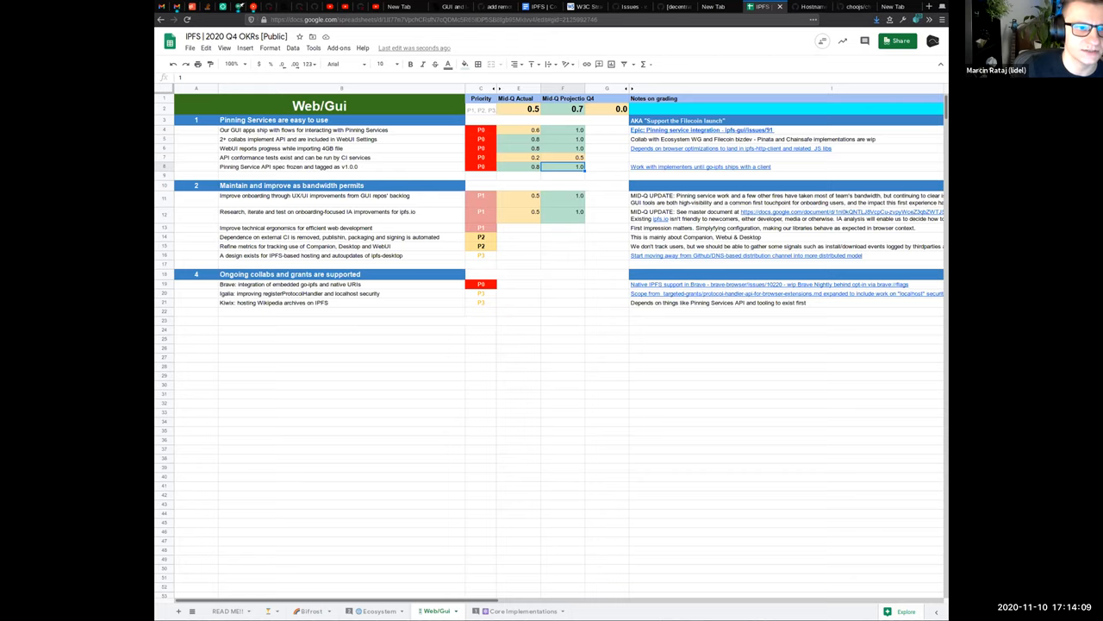
pyautogui.click(517, 176)
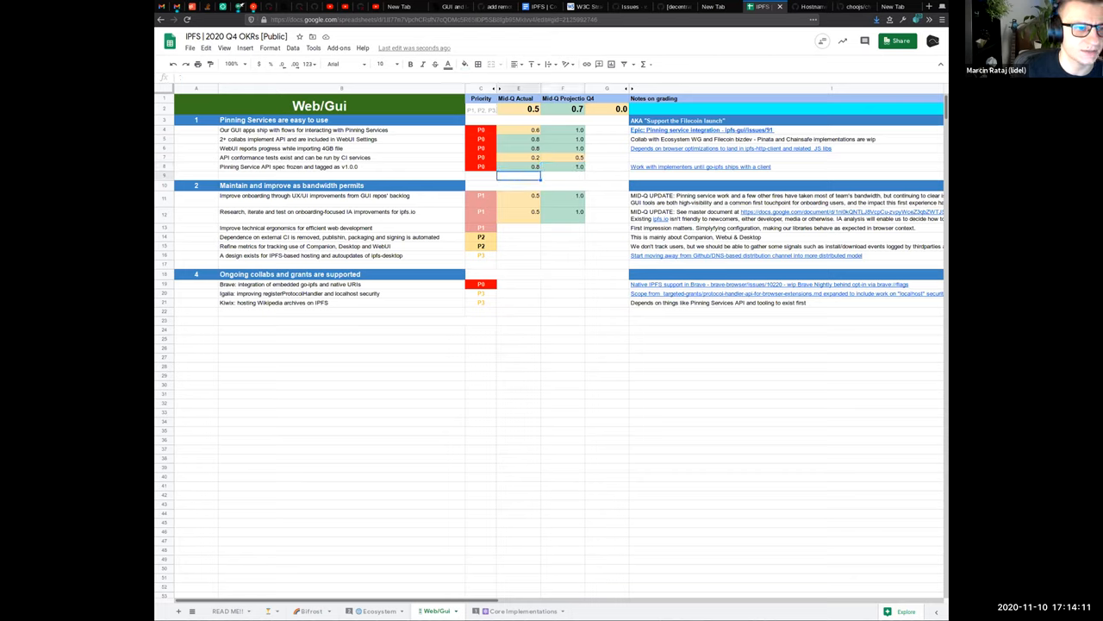
pyautogui.click(519, 227)
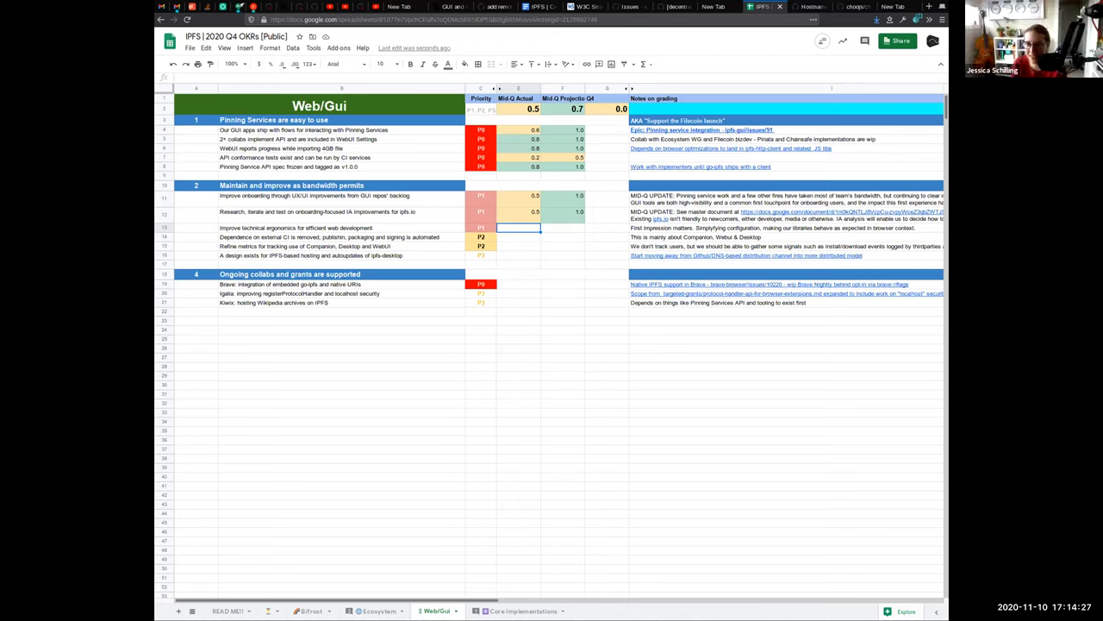
pyautogui.click(518, 196)
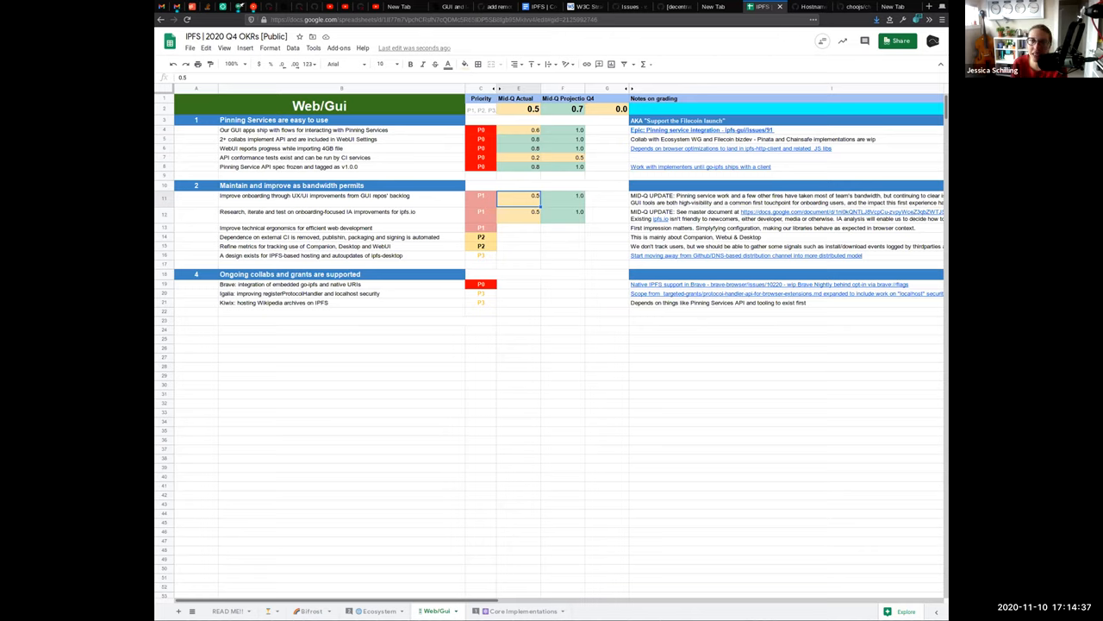
pyautogui.click(340, 195)
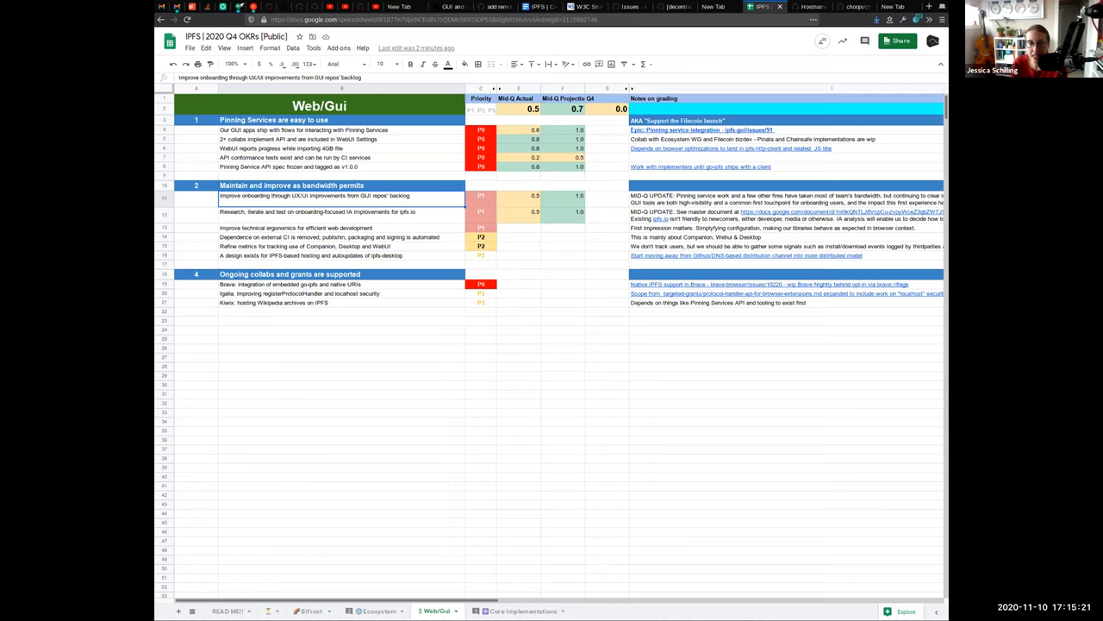
pyautogui.click(341, 212)
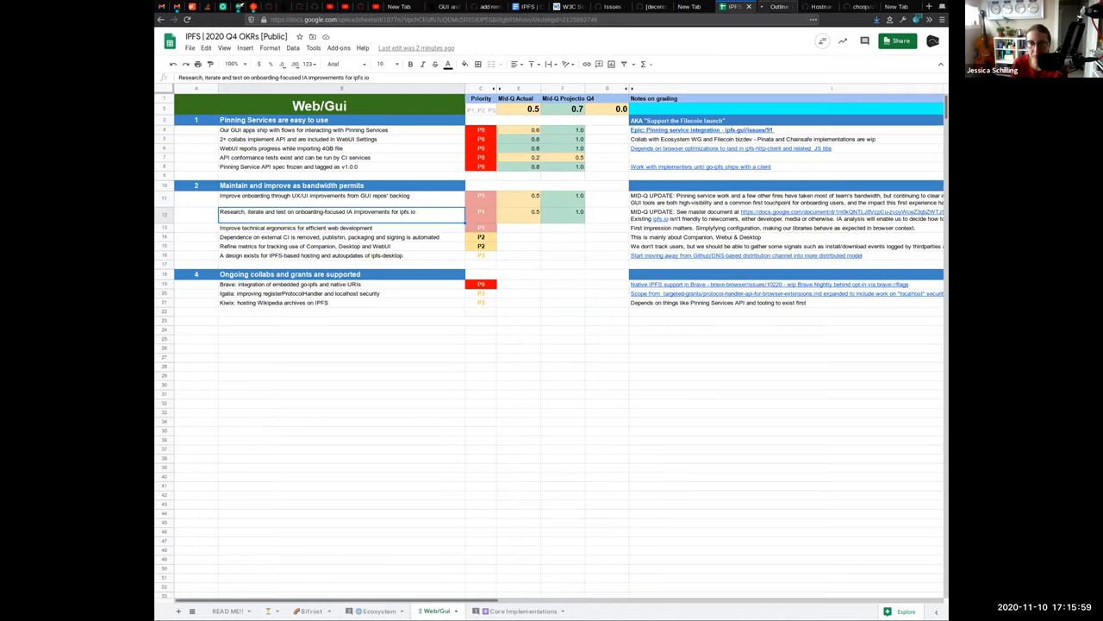
pyautogui.click(762, 7)
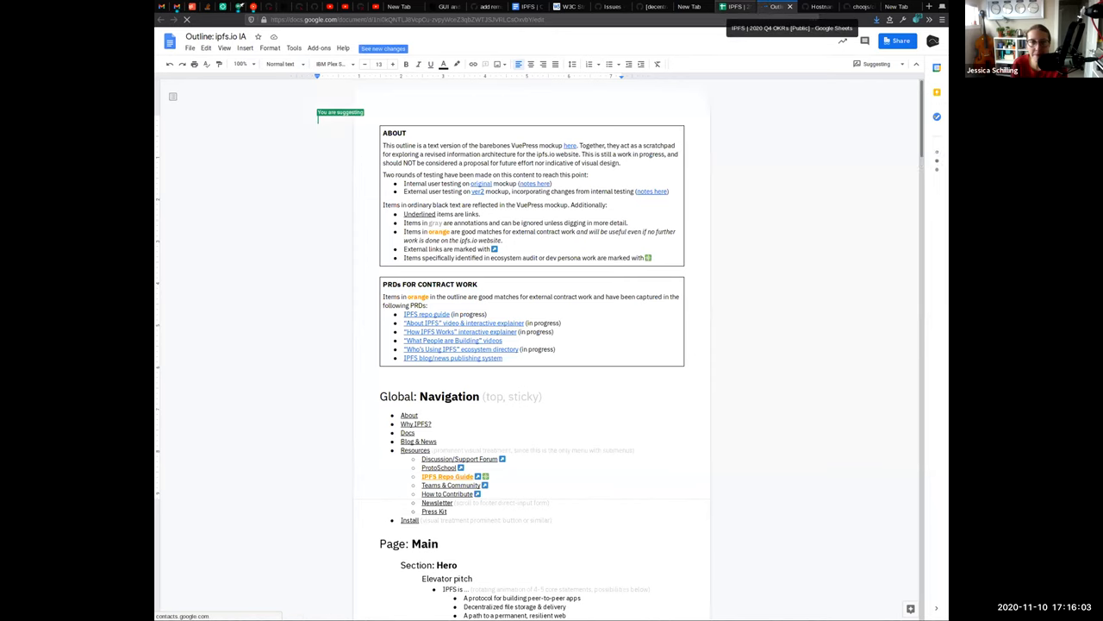
pyautogui.click(733, 7)
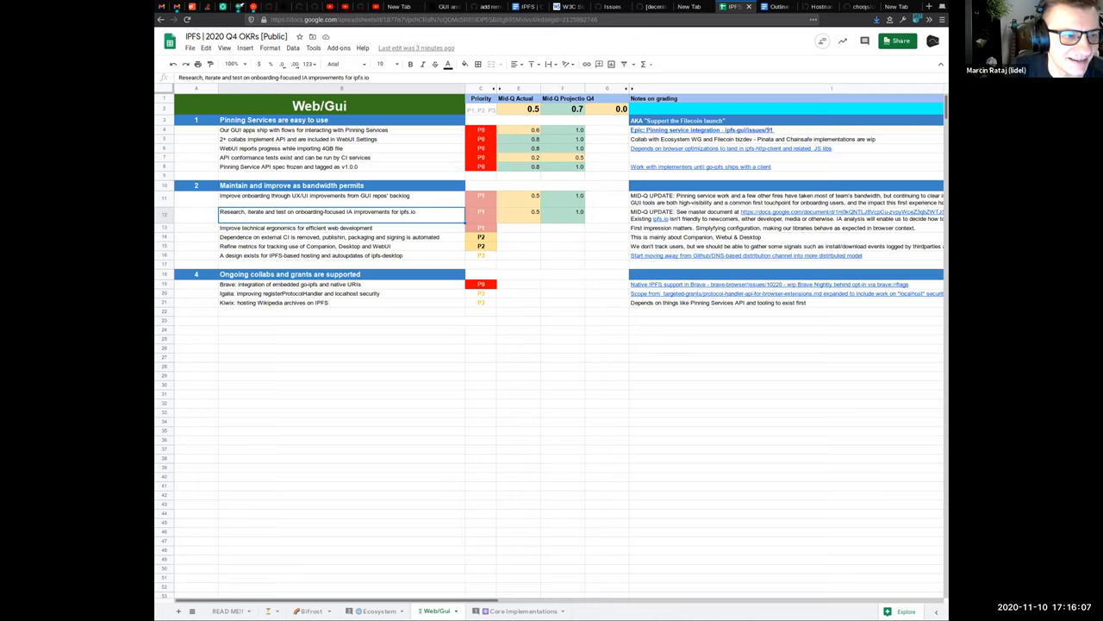
# Score the technical-ergonomics objective 0.5 actual and 0.9 projected, then start E14.
pyautogui.click(340, 227)
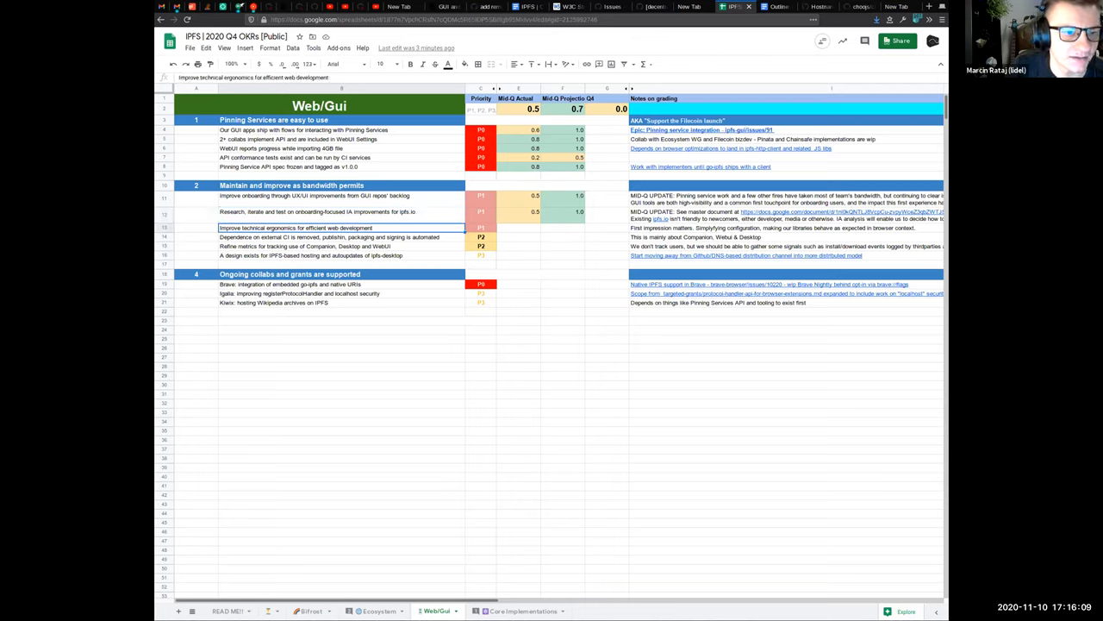
pyautogui.click(518, 228)
pyautogui.write('0.8')
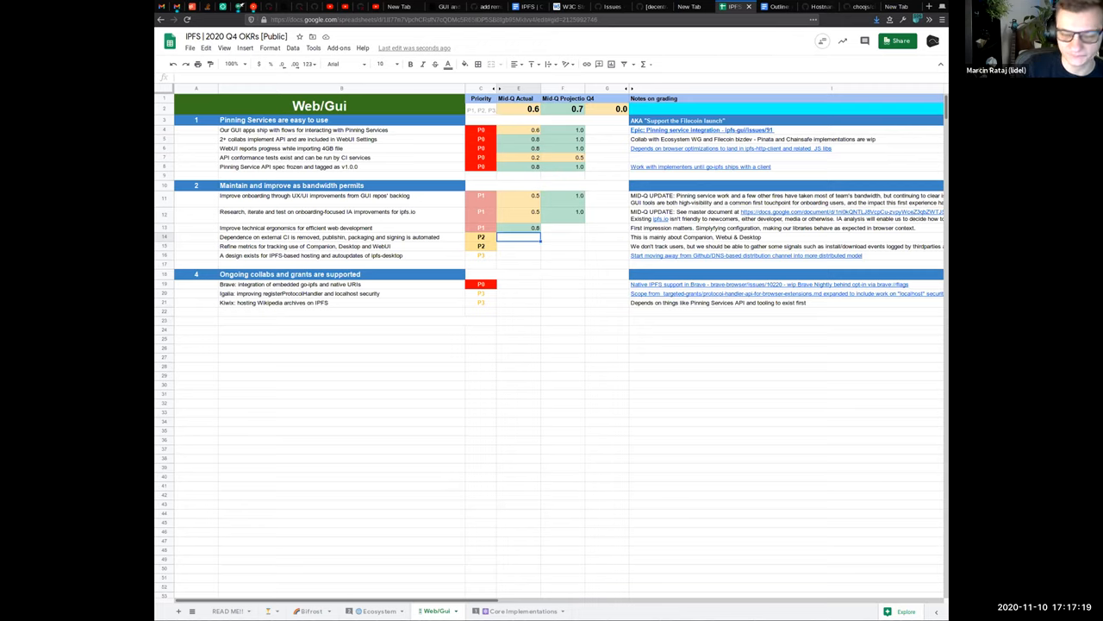
pyautogui.click(563, 227)
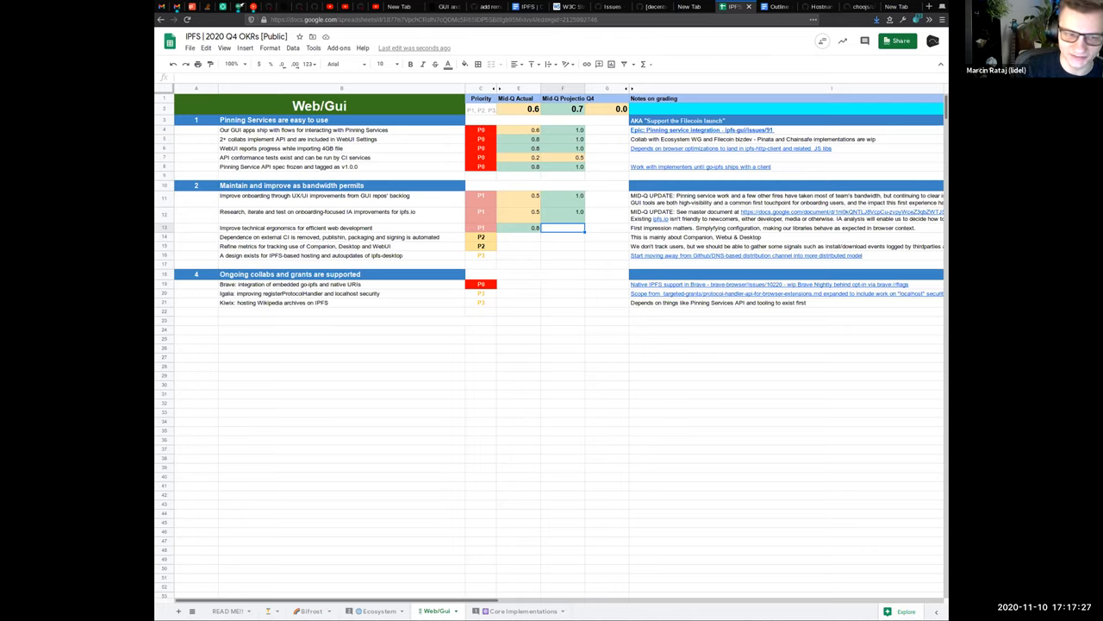
pyautogui.click(518, 228)
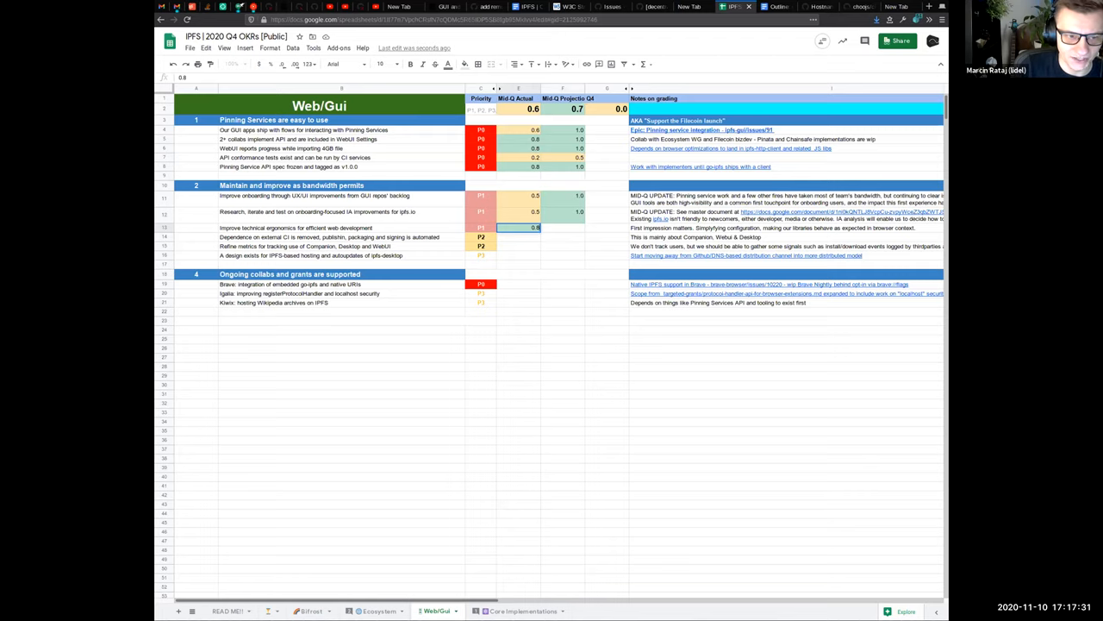
pyautogui.click(518, 237)
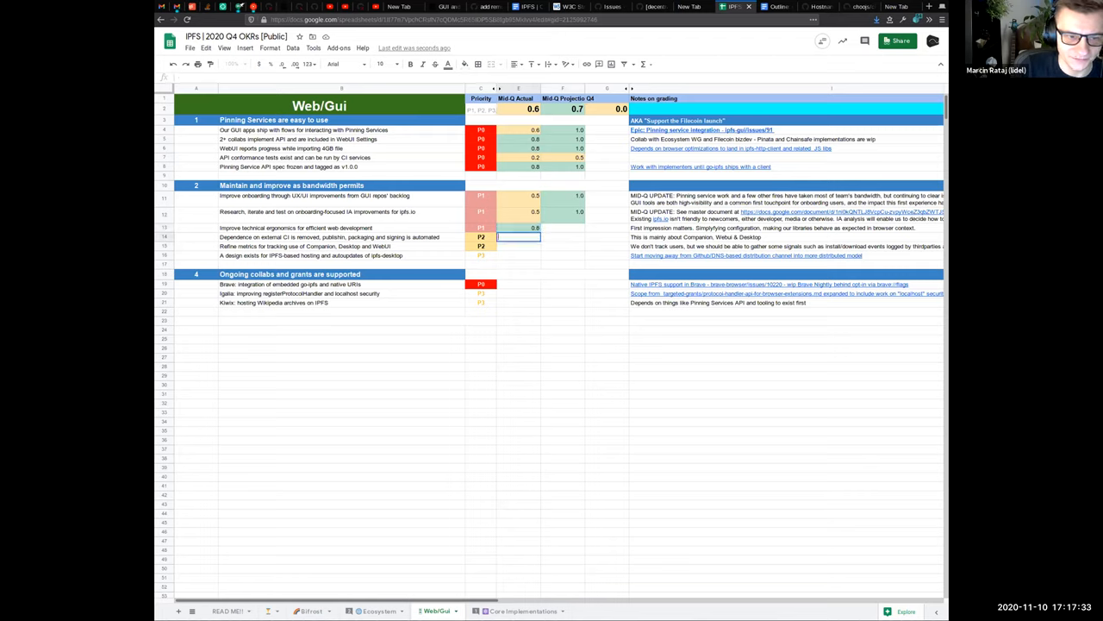
pyautogui.click(563, 228)
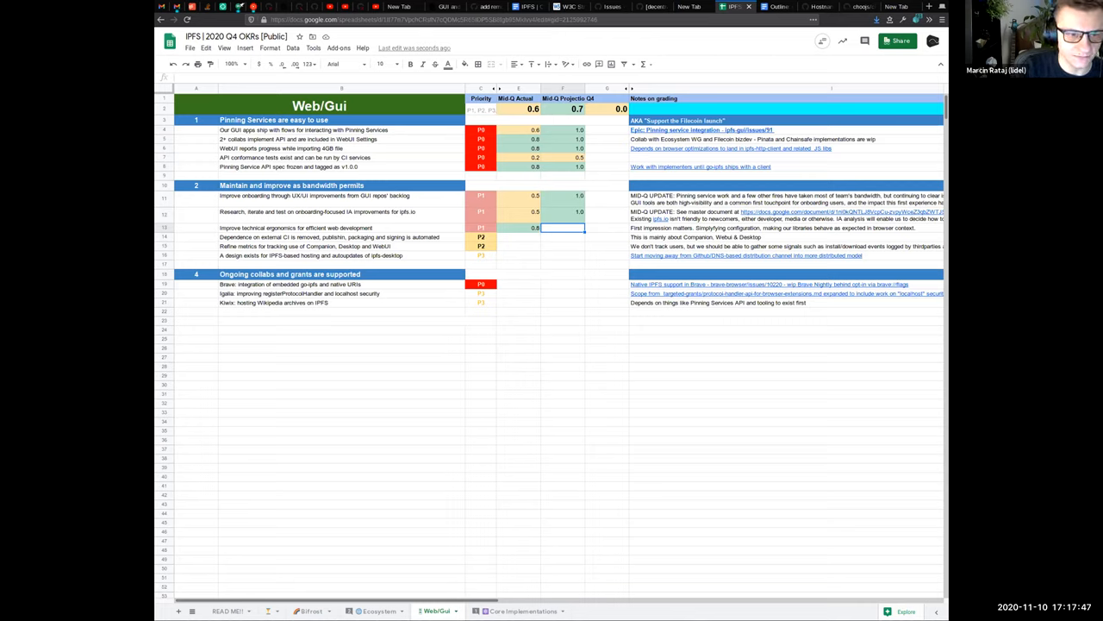
pyautogui.write('1')
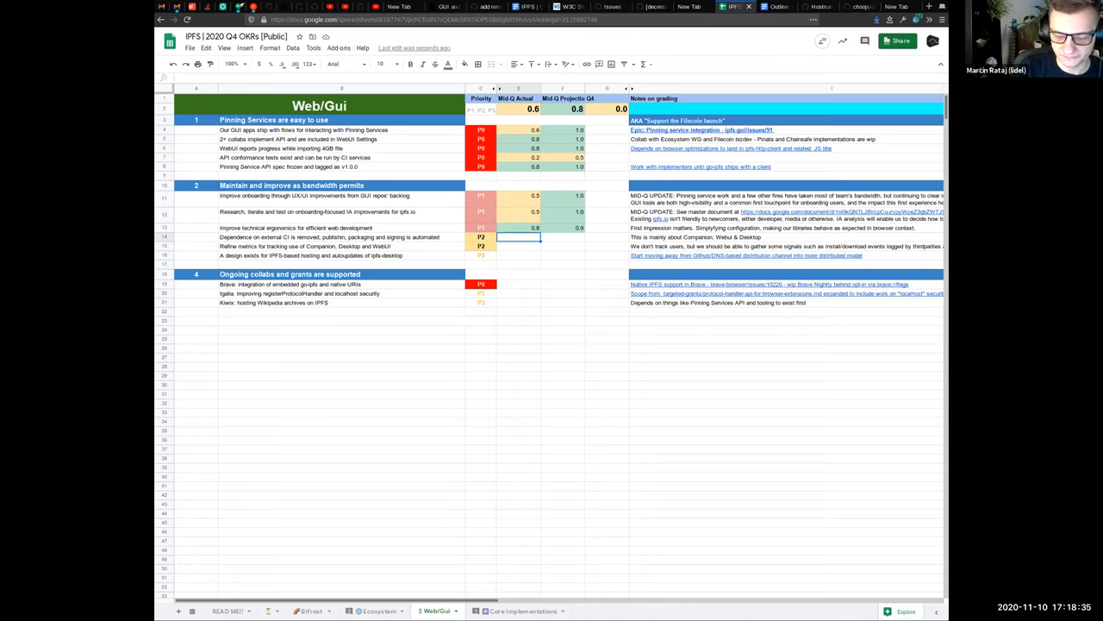
pyautogui.write('60')
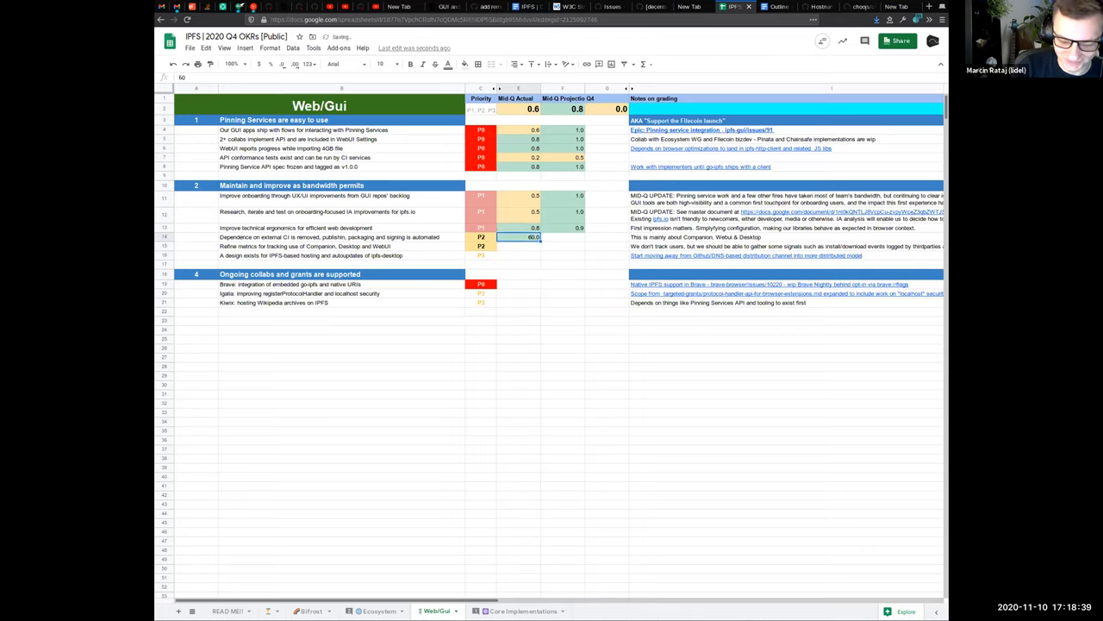
# Commit the external-CI row's 0.6 actual score and give it a 1.0 projection.
pyautogui.click(563, 237)
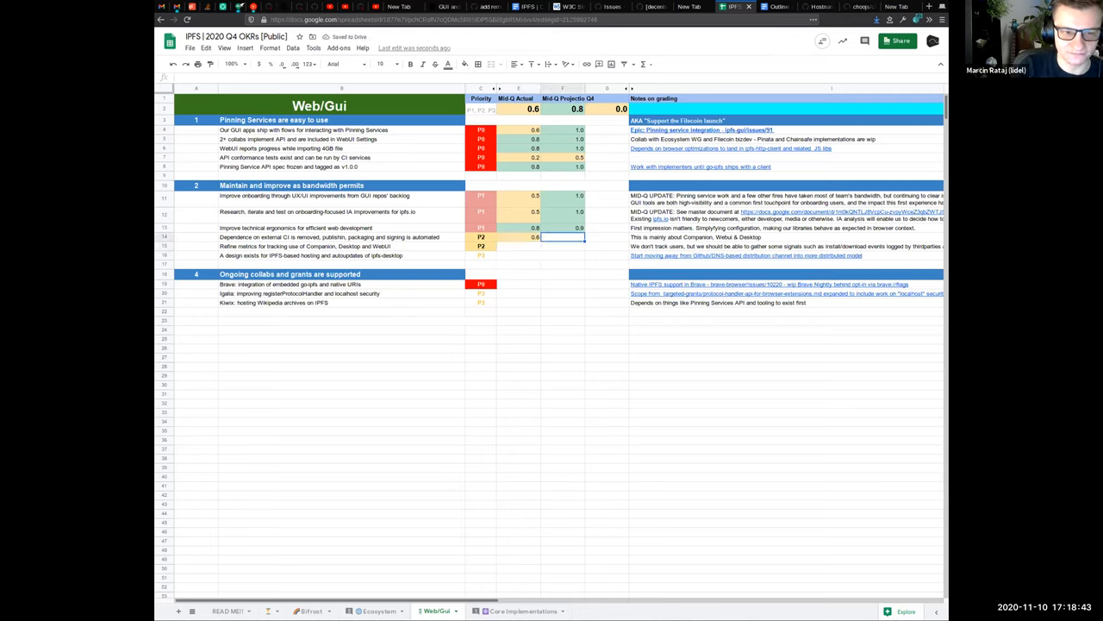
pyautogui.write('1.0')
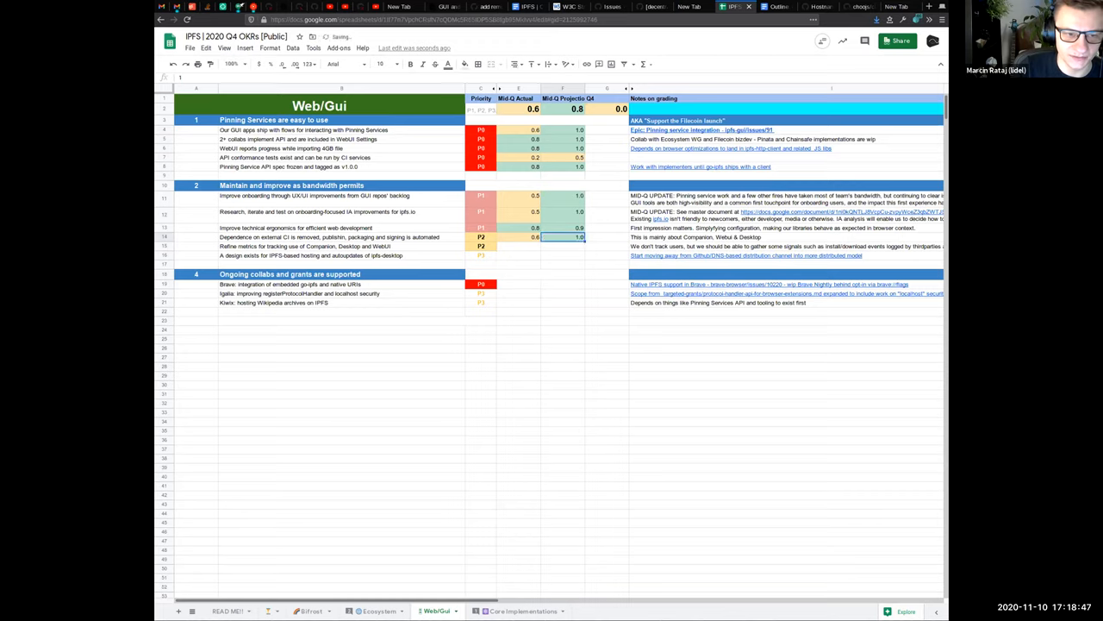
pyautogui.click(518, 256)
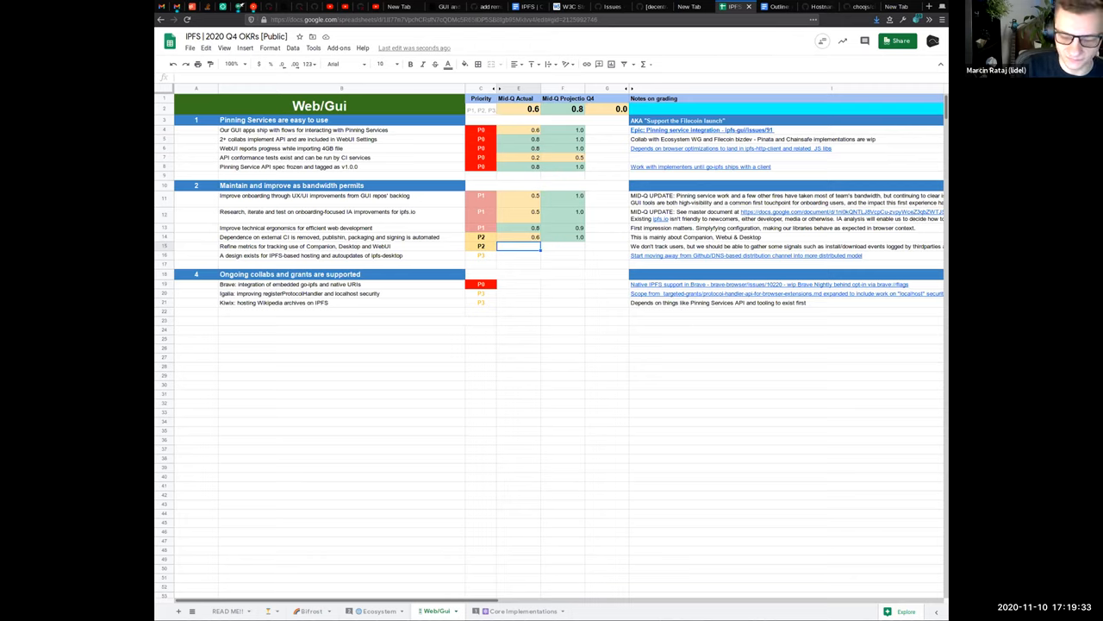
# Enter 0.1 for the metrics row's Mid-Q actual and Q4 projection.
pyautogui.write('0.1')
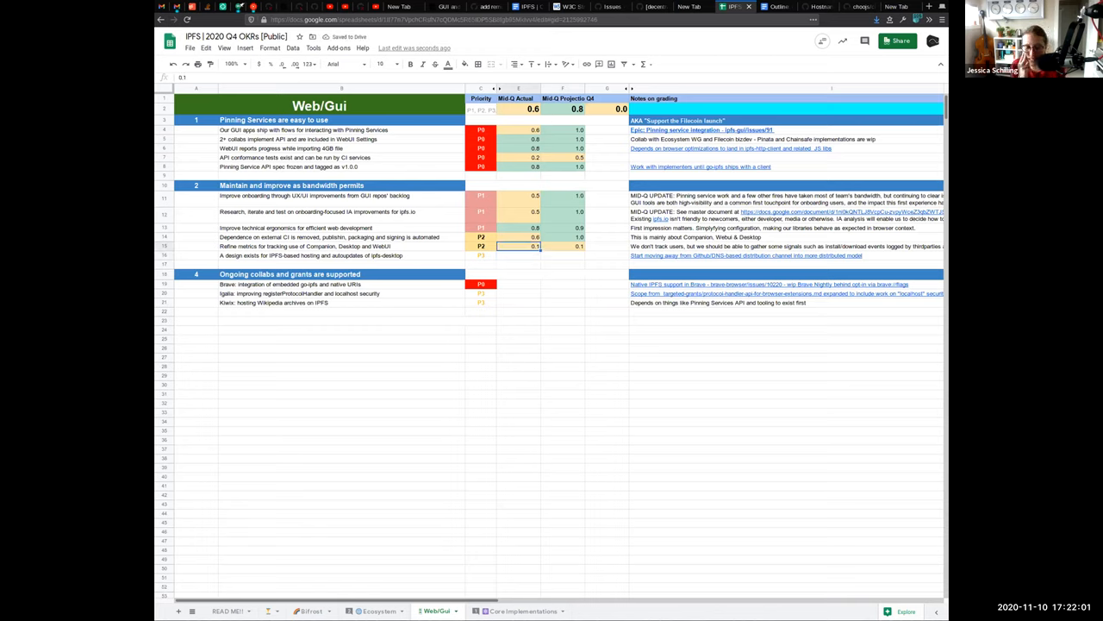
# Enter 0.0 in the hosting design row's Mid-Q actual and Q4 projection cells.
pyautogui.click(563, 237)
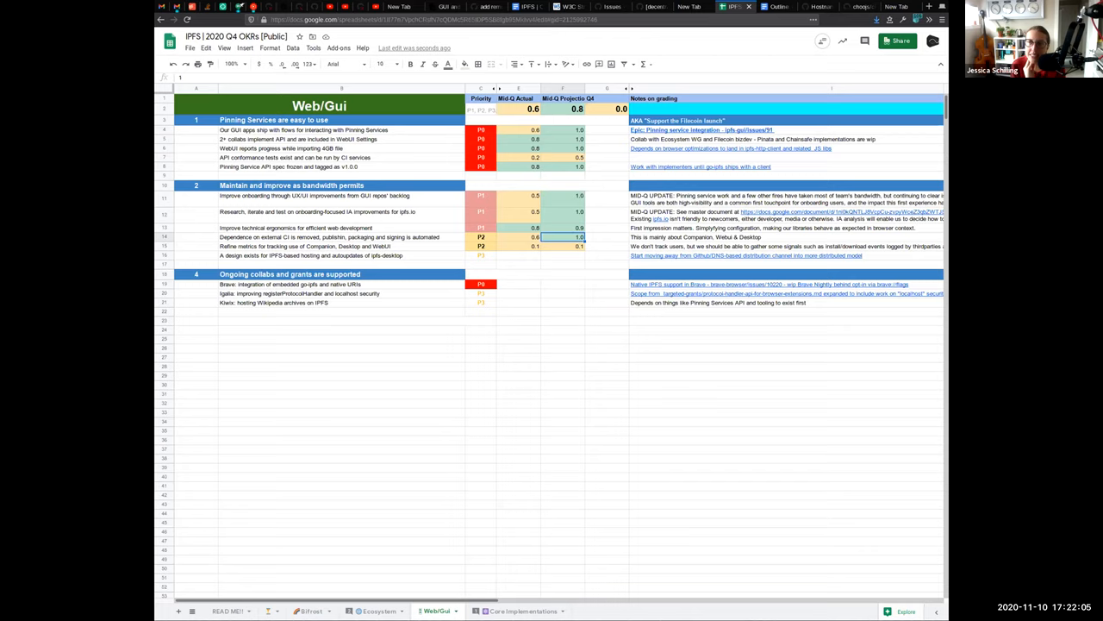
pyautogui.click(518, 255)
pyautogui.write('0')
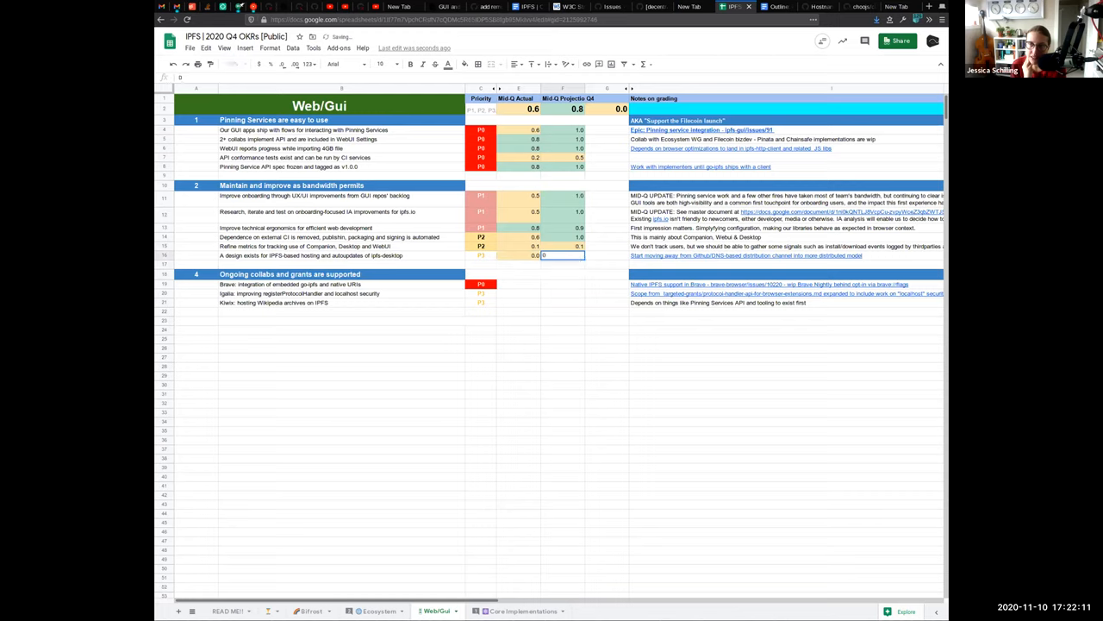
pyautogui.click(563, 245)
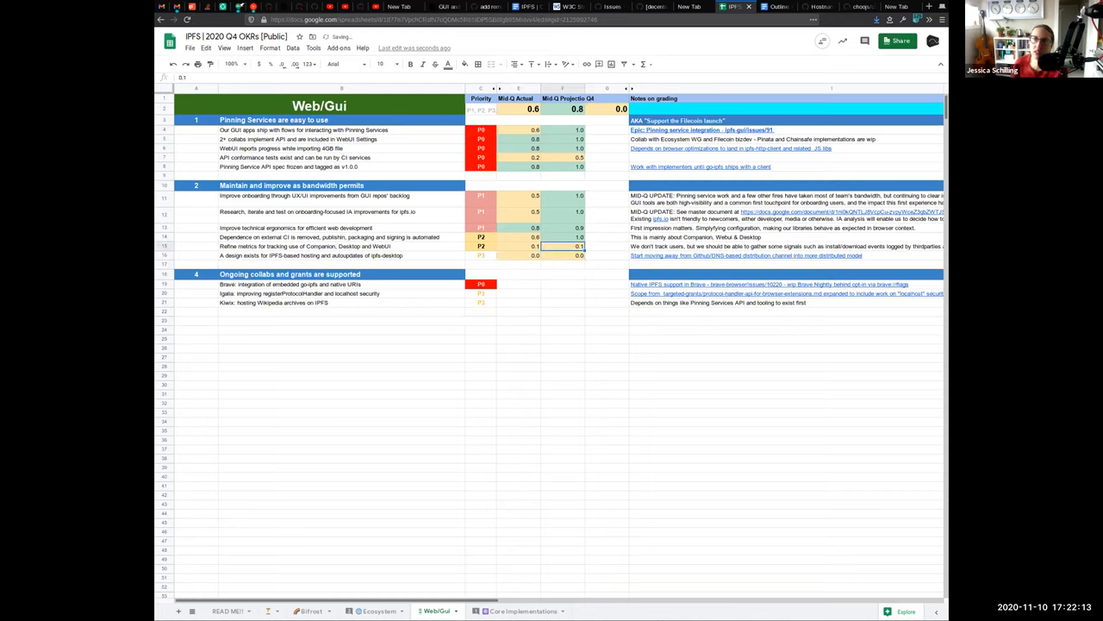
pyautogui.click(563, 255)
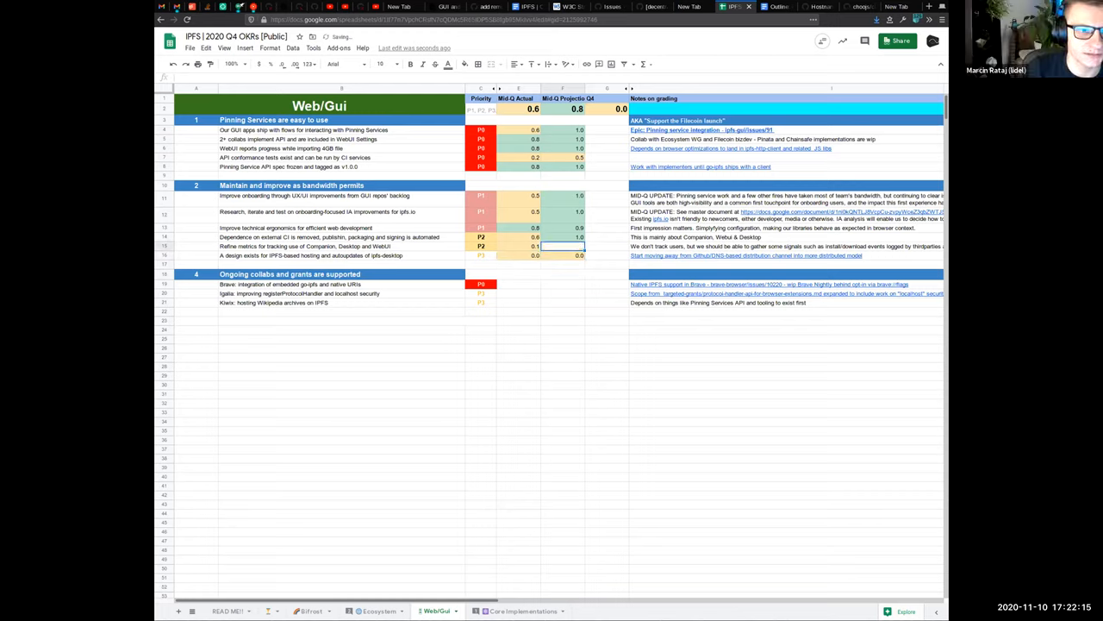
pyautogui.click(517, 246)
pyautogui.write('0.1')
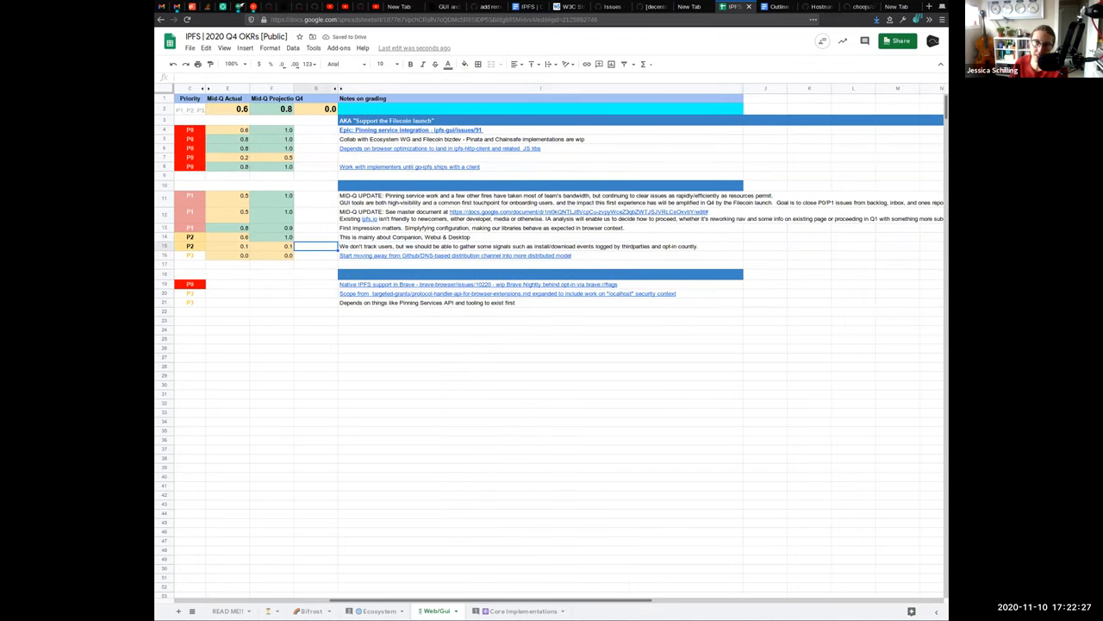
# Recheck the metrics (0.1) and hosting design (0.0) score cells without changing them.
pyautogui.click(190, 246)
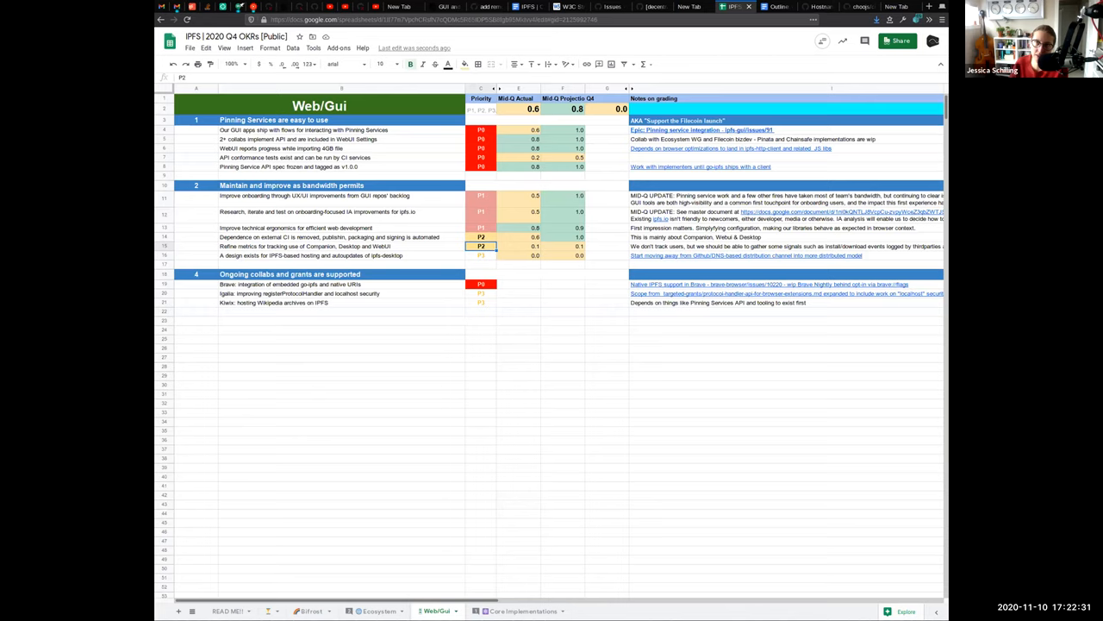
pyautogui.click(518, 246)
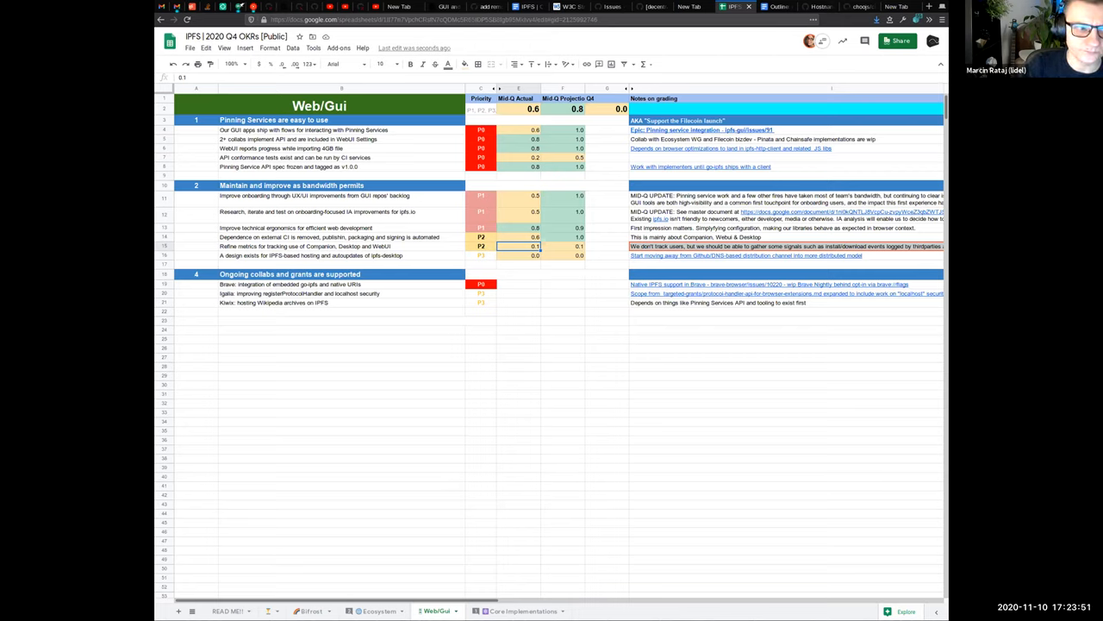
pyautogui.click(518, 255)
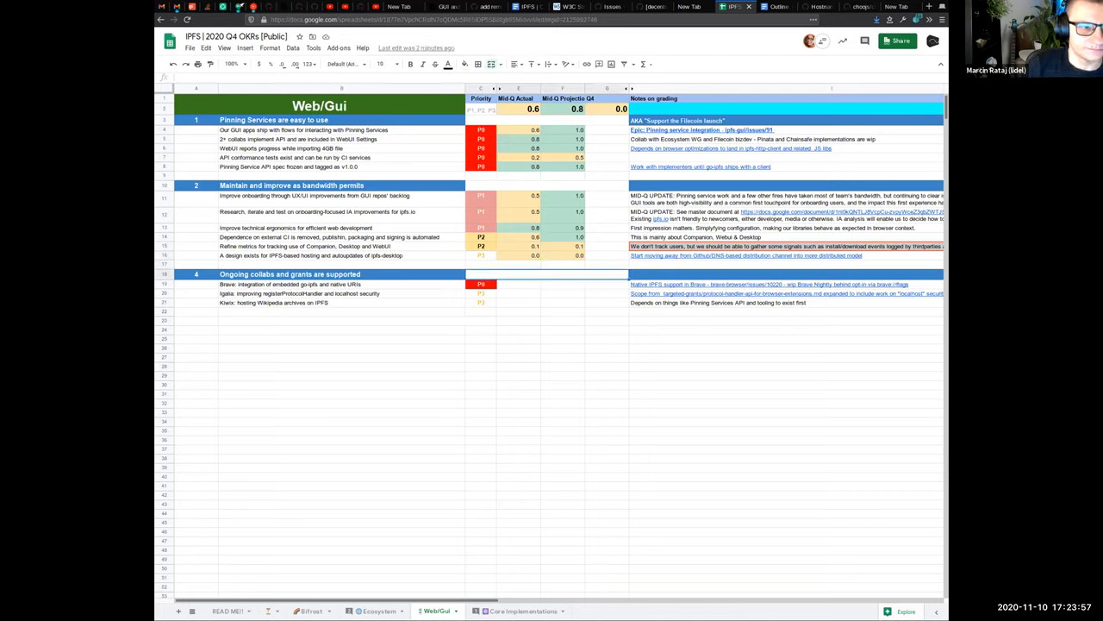
pyautogui.click(196, 284)
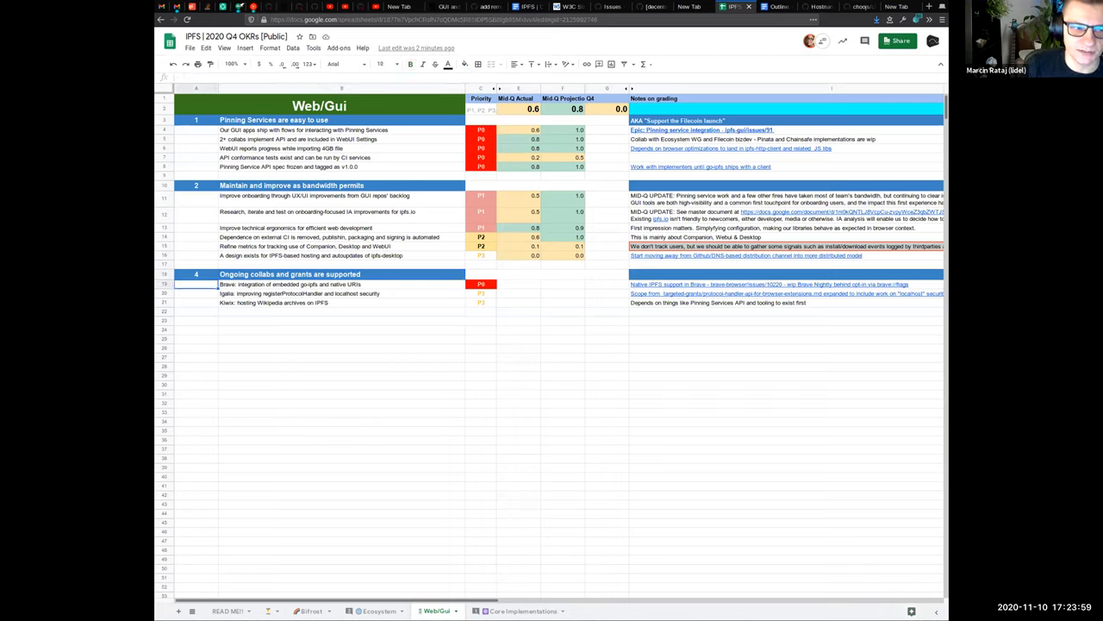
# Begin entering the Brave integration row's Mid-Q actual and Q4 projection scores.
pyautogui.click(341, 293)
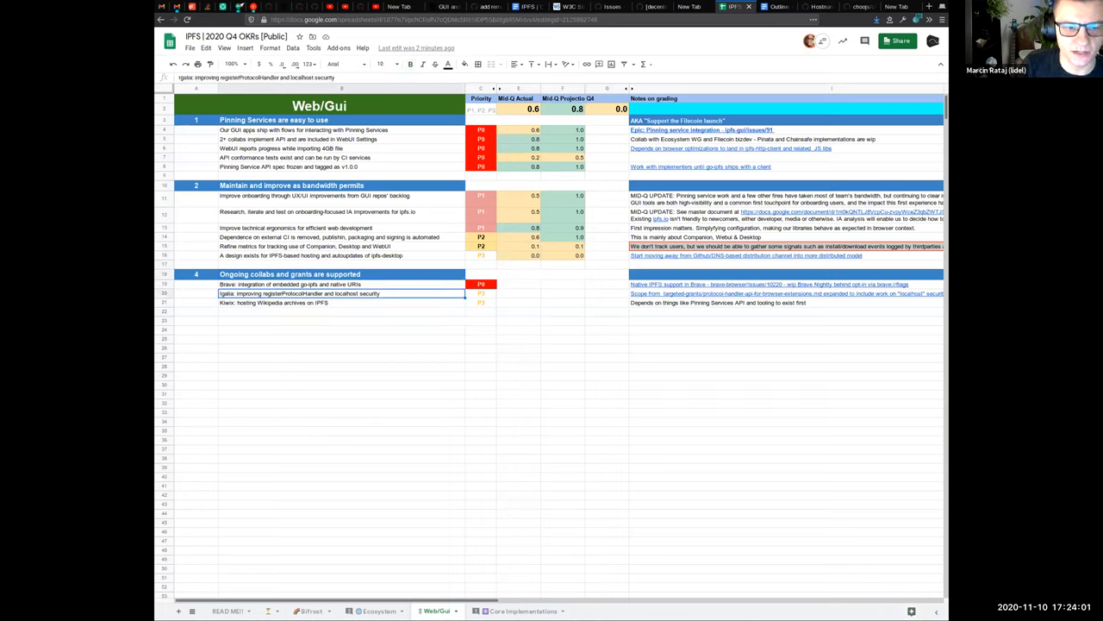
pyautogui.click(518, 284)
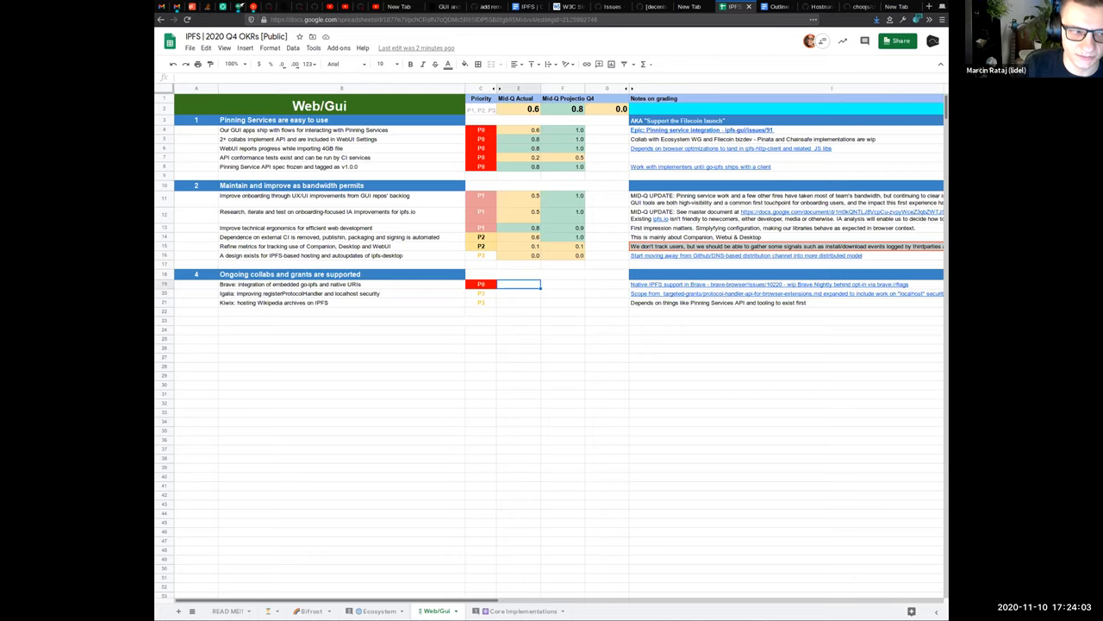
pyautogui.write('0.8')
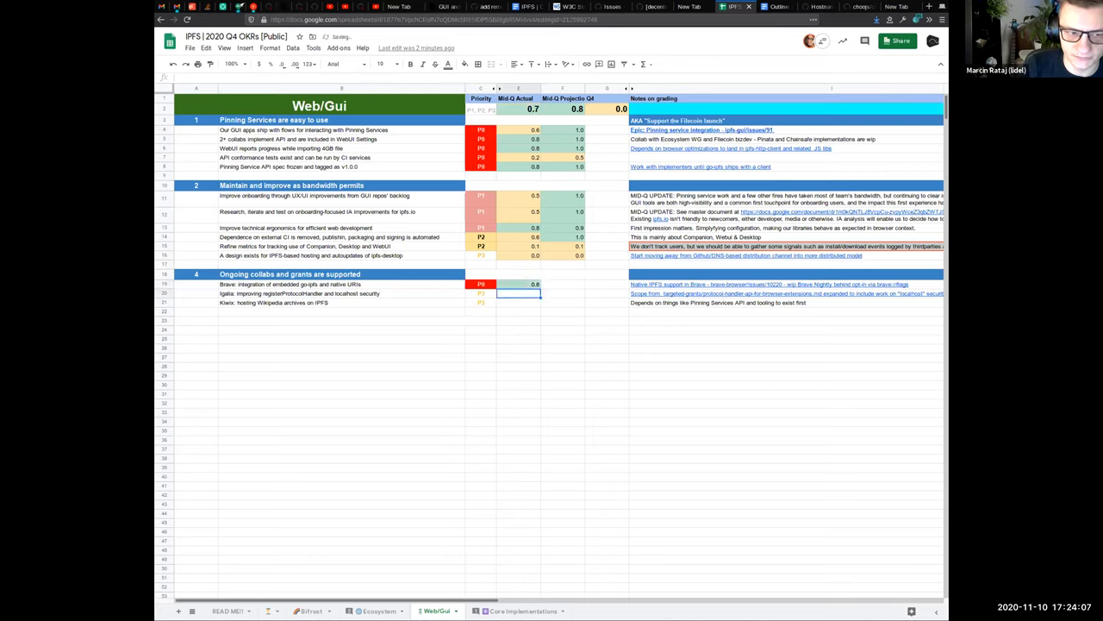
pyautogui.click(518, 283)
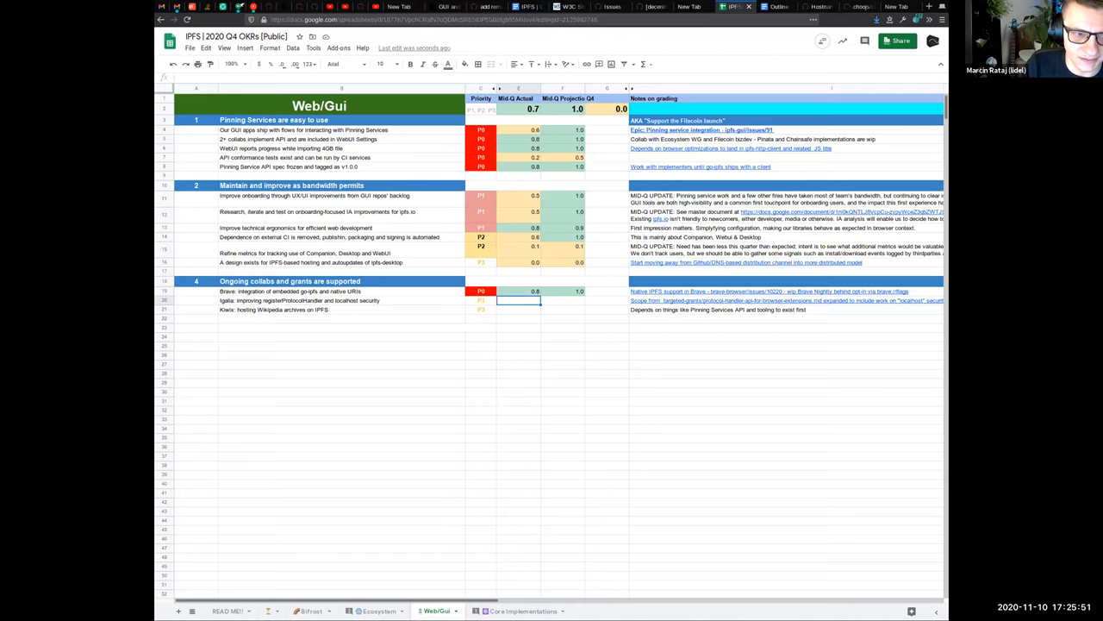
# Enter 0.6 as the Igalia registerProtocolHandler row's Mid-Q actual score.
pyautogui.write('0.')
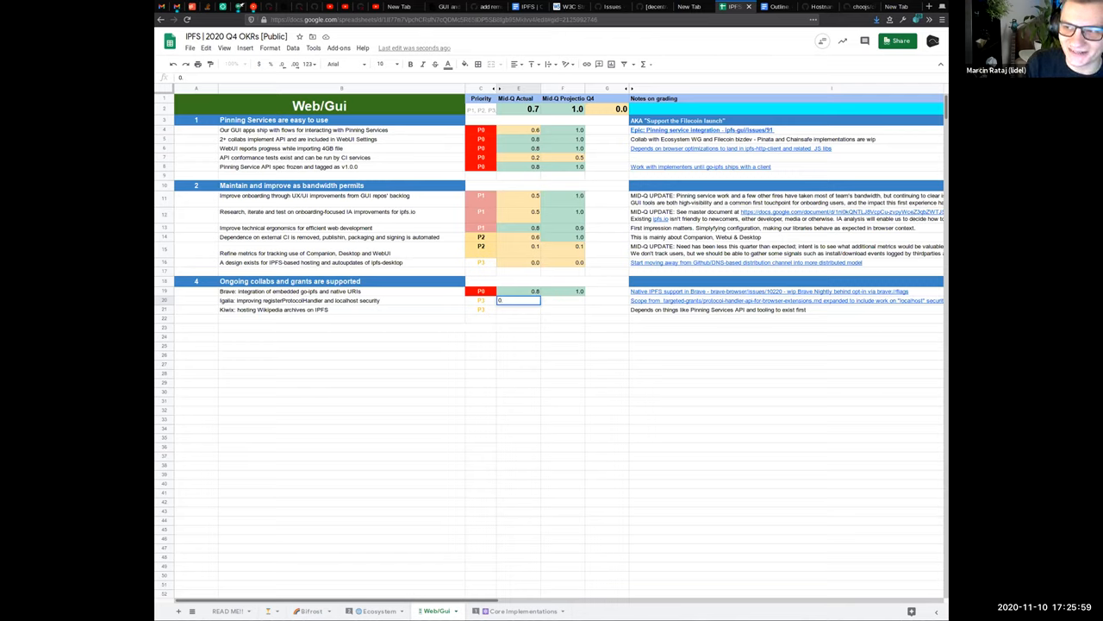
pyautogui.write('0.6')
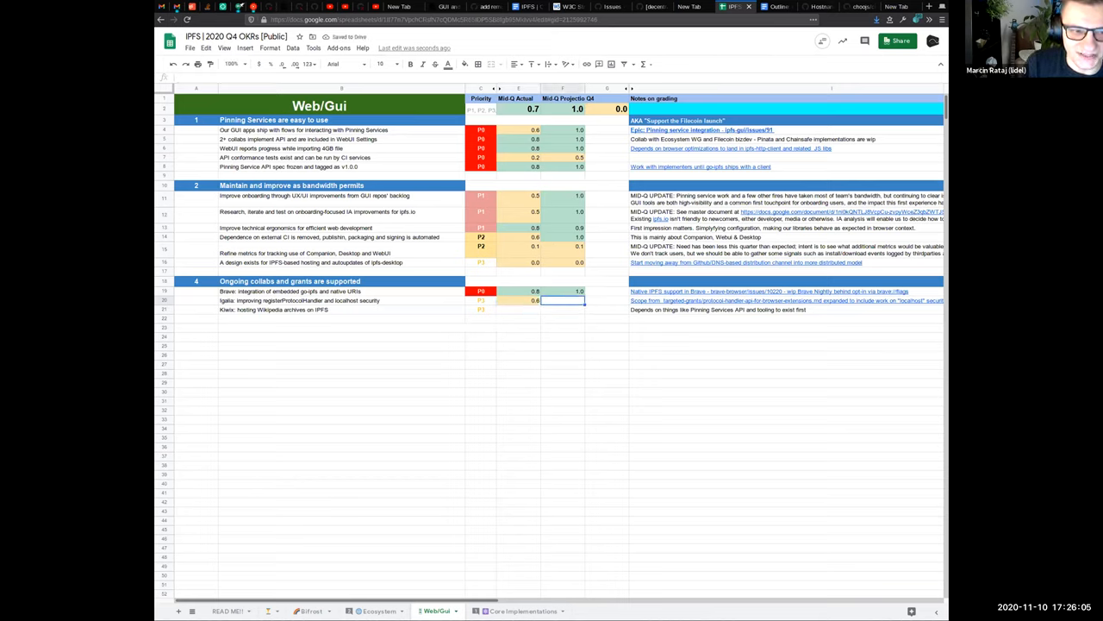
pyautogui.click(518, 300)
pyautogui.write('0.8')
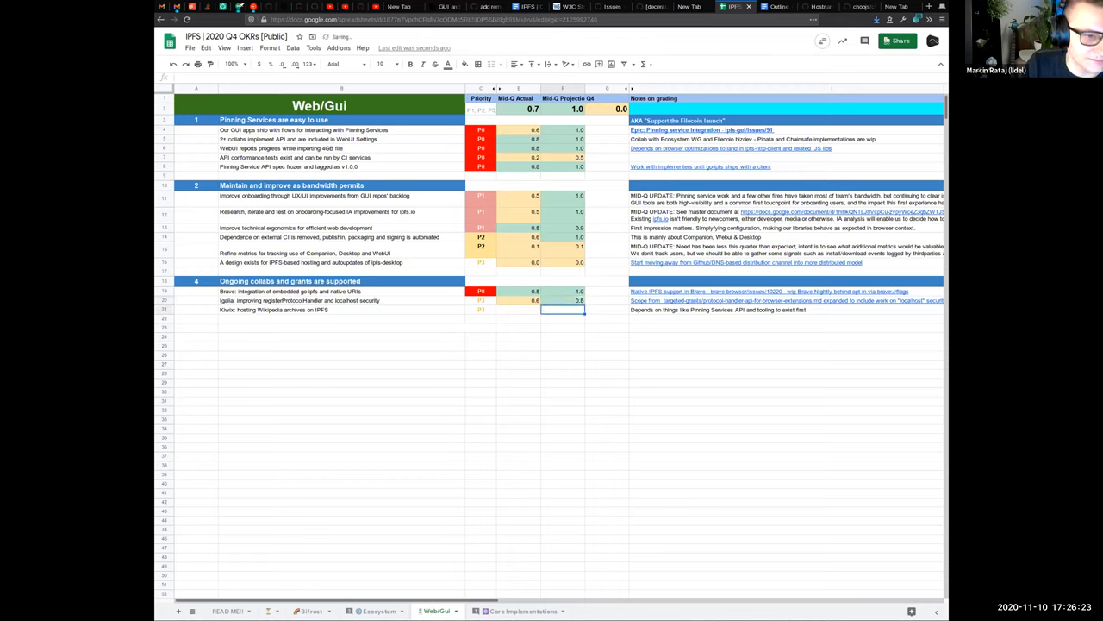
# Score the Kiwix Wikipedia archives row 0.2 actual and 0.2 projected.
pyautogui.click(518, 309)
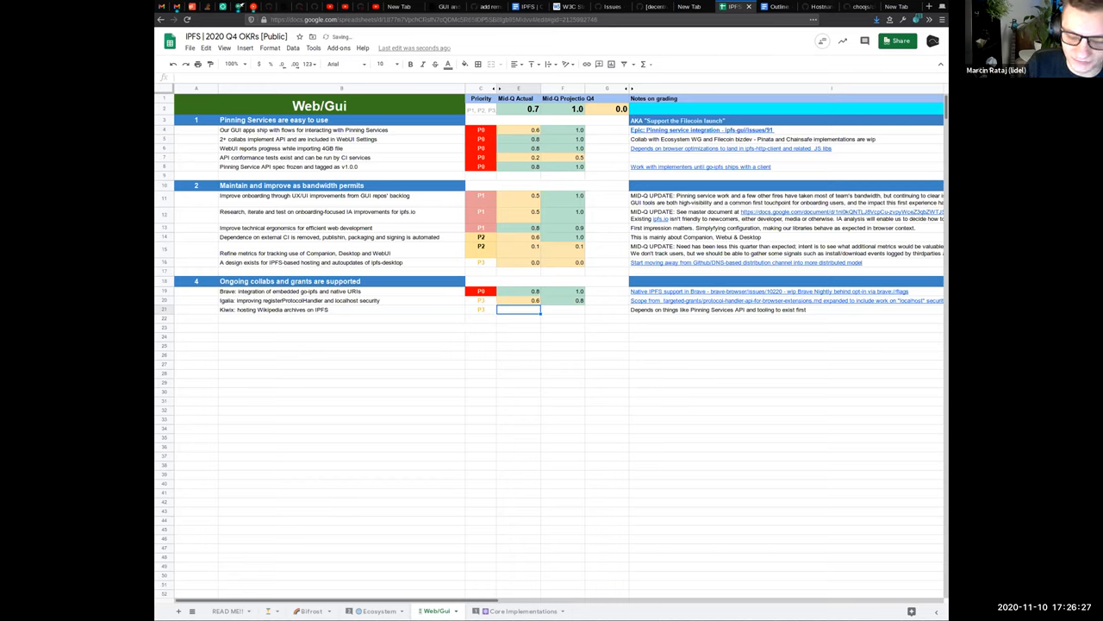
pyautogui.click(562, 318)
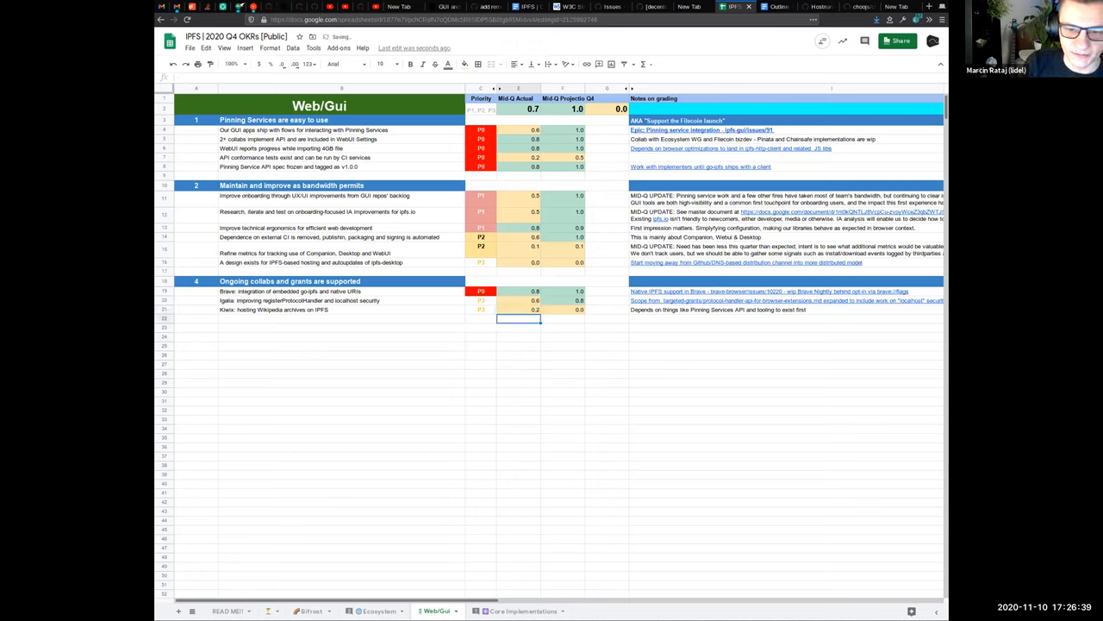
pyautogui.click(518, 309)
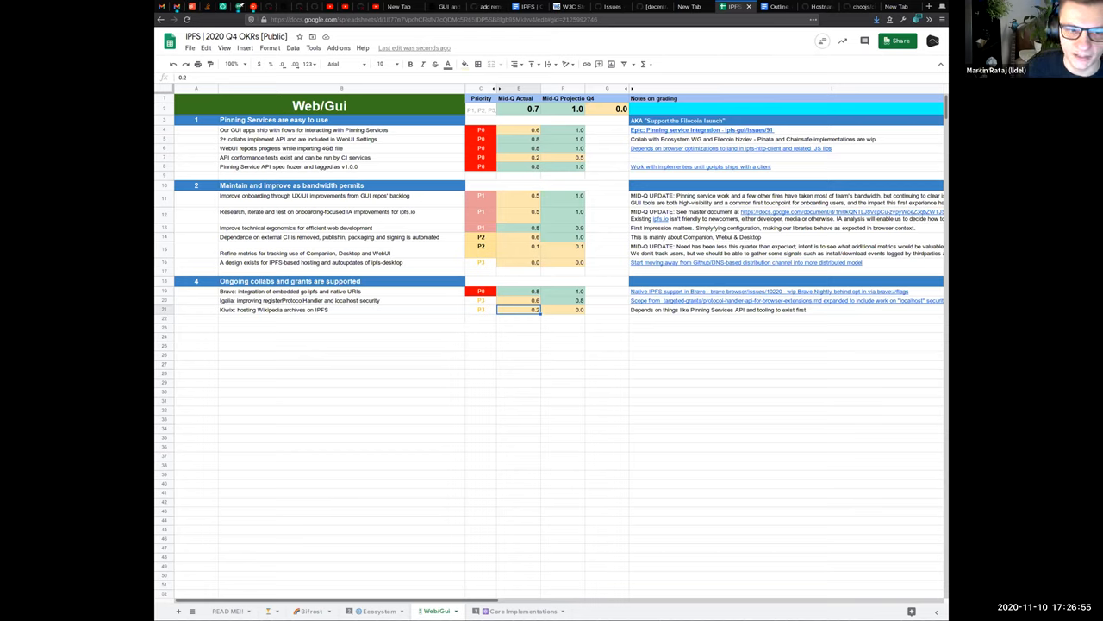
pyautogui.click(563, 309)
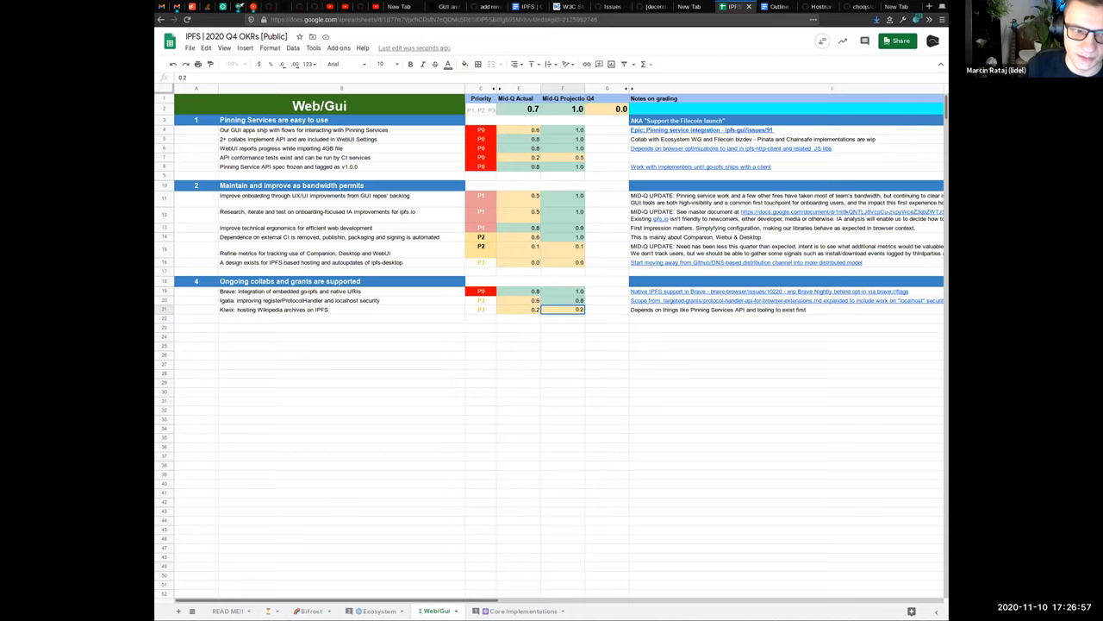
pyautogui.click(518, 309)
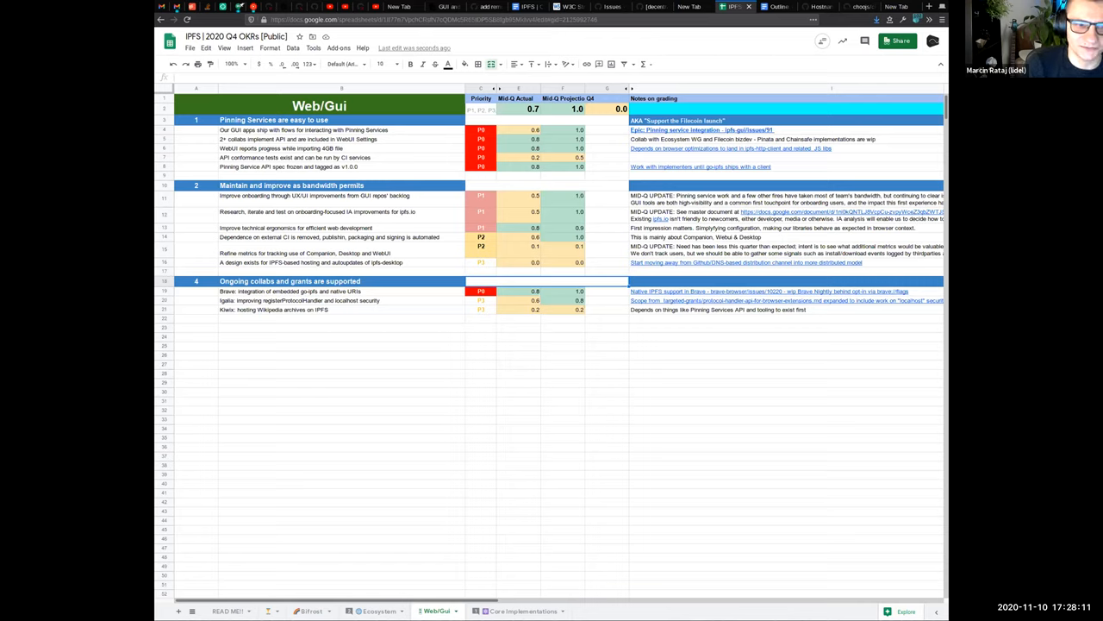
# Change the Brave integration row's Q4 projection score to 0.9.
pyautogui.click(579, 299)
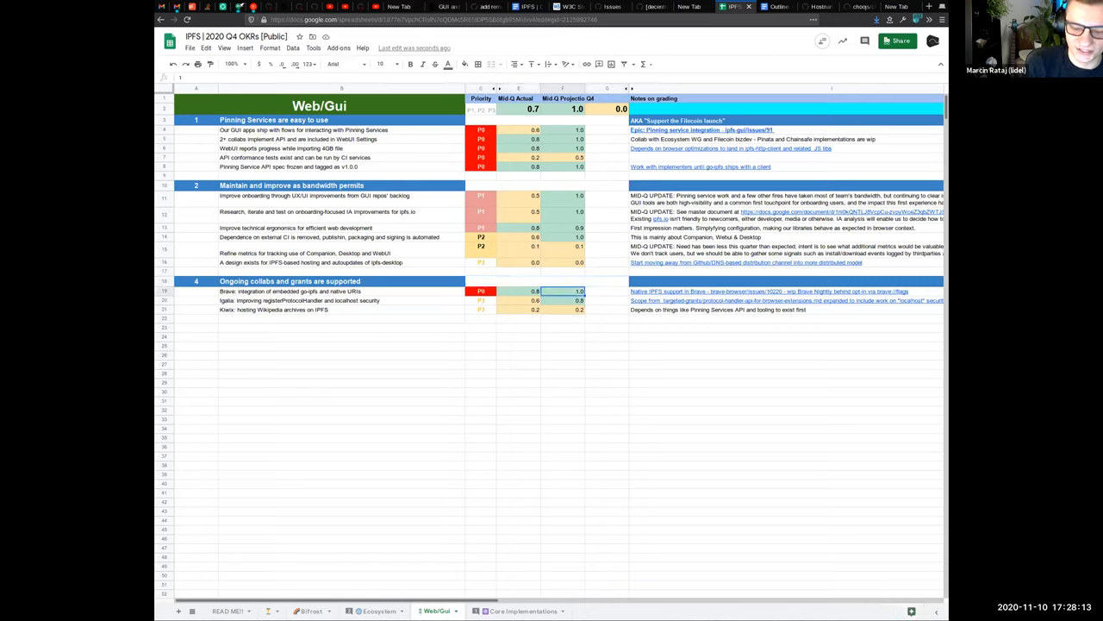
pyautogui.write('0.9')
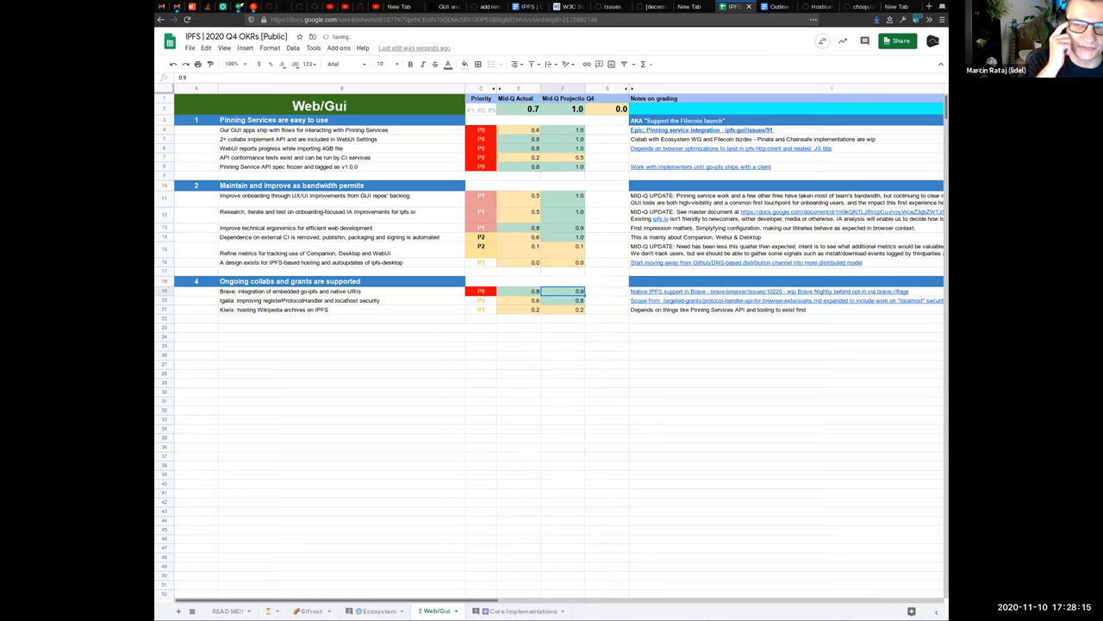